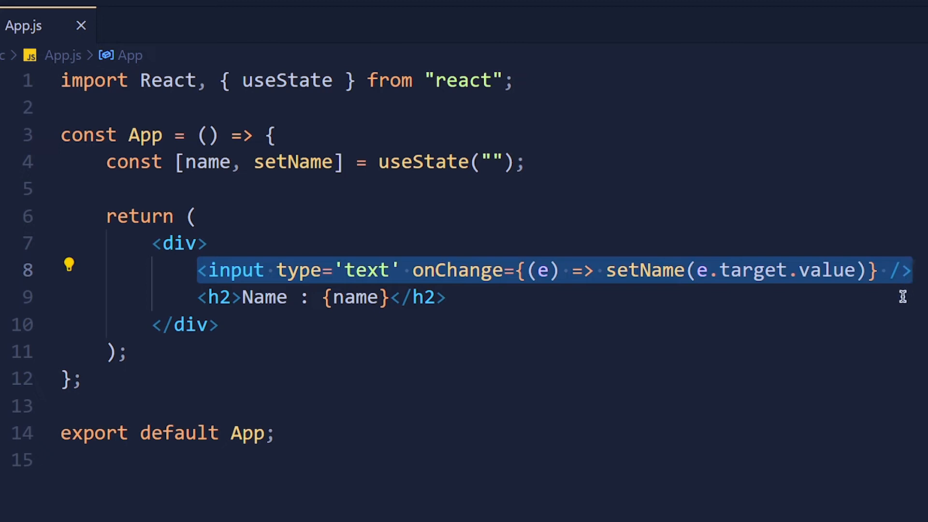
- Try the name input on the page, entering 'Code Bless You' to show the onChange handler at work
double_click(456, 271)
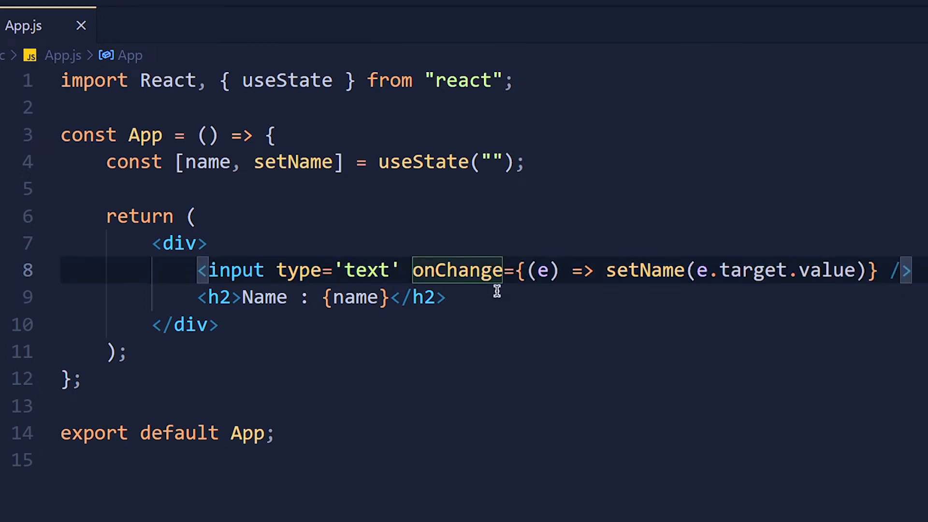
mouse_move(503, 287)
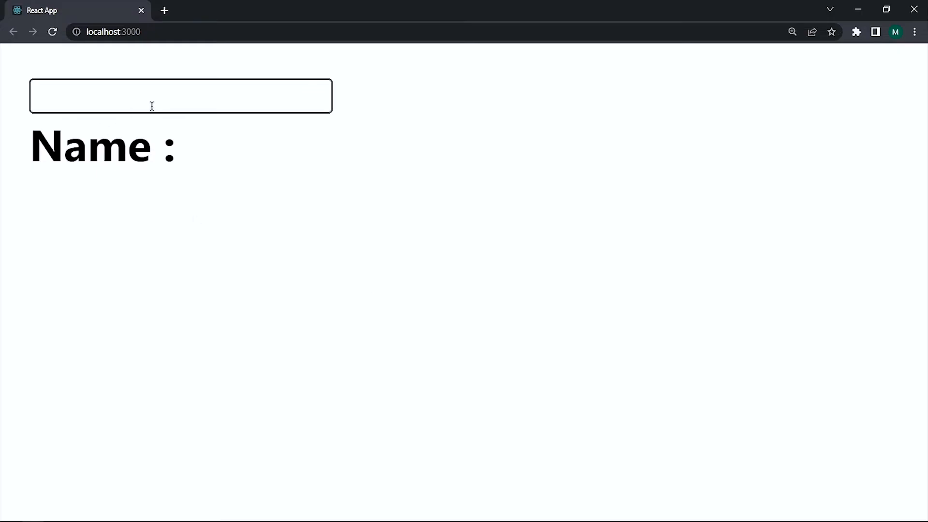
type("Co")
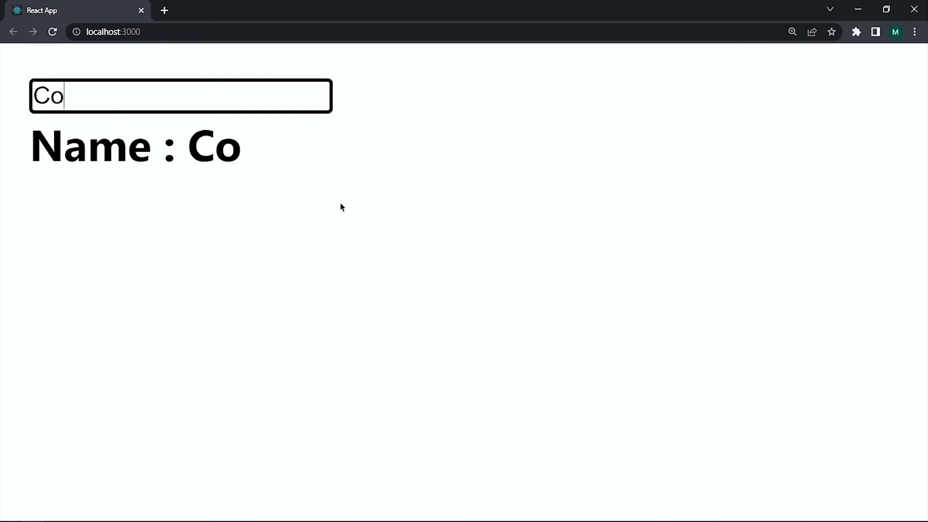
type("de Bless You")
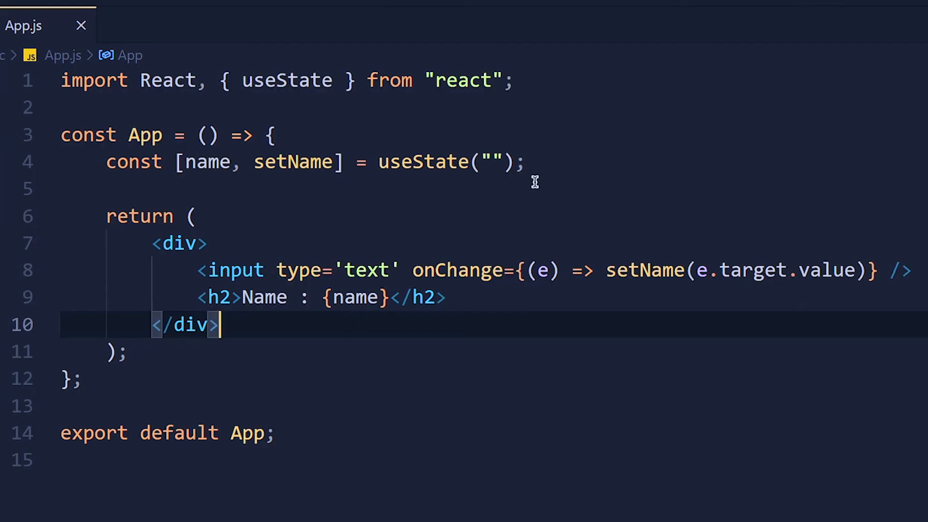
- Add a count state with useState starting at 0
type("use")
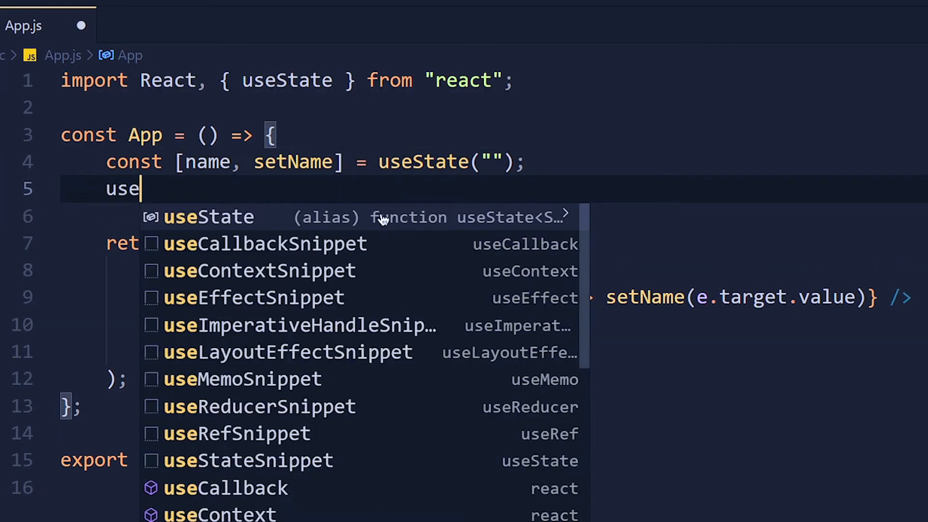
left_click(248, 461)
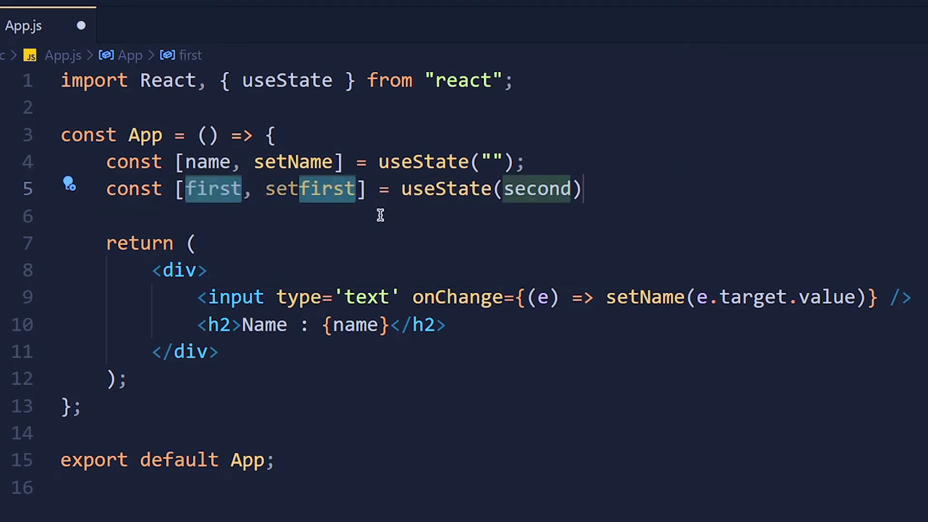
type("count")
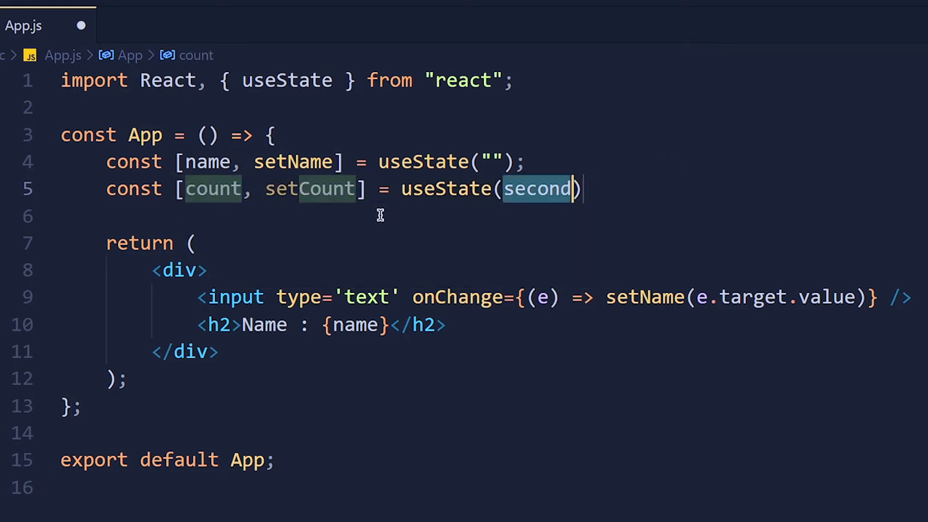
type("0")
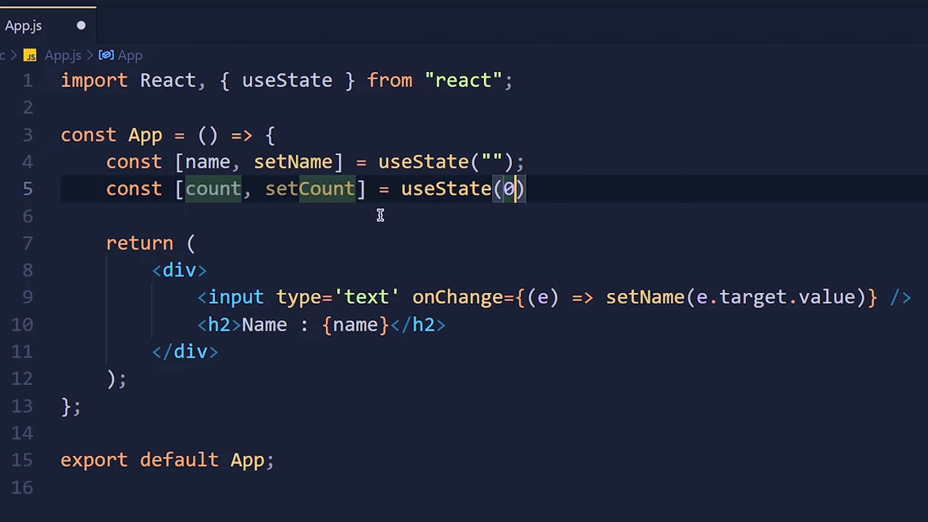
key("Enter")
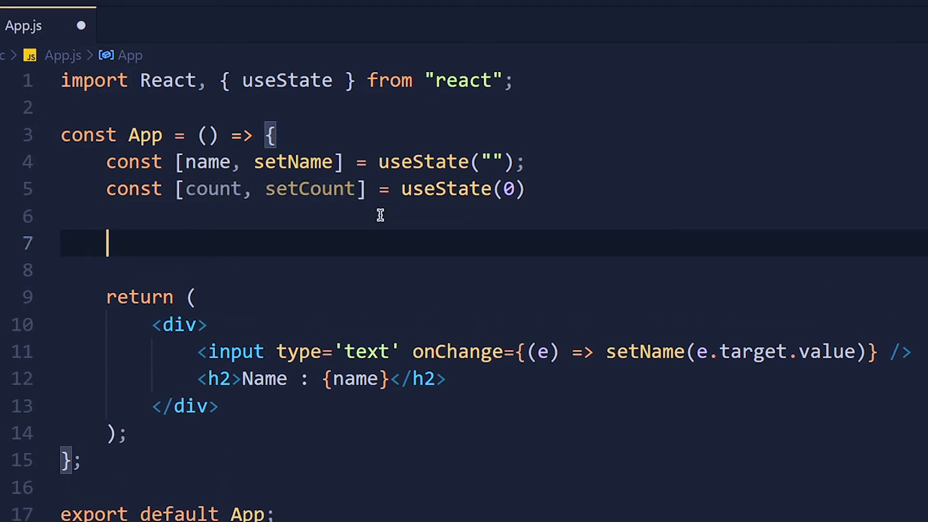
- Add a useEffect calling setCount(prev => prev + 1) and a Renders : {count} heading
type("useEffect()")
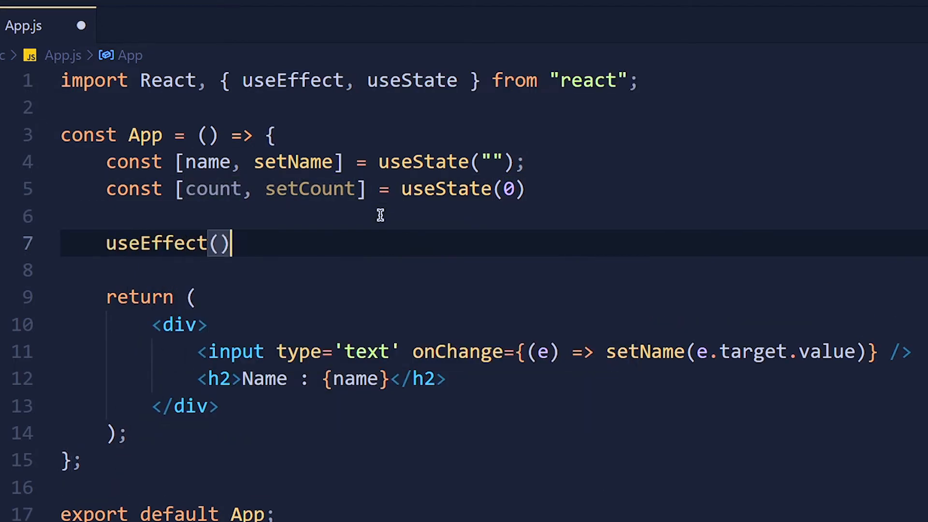
type("()=> {")
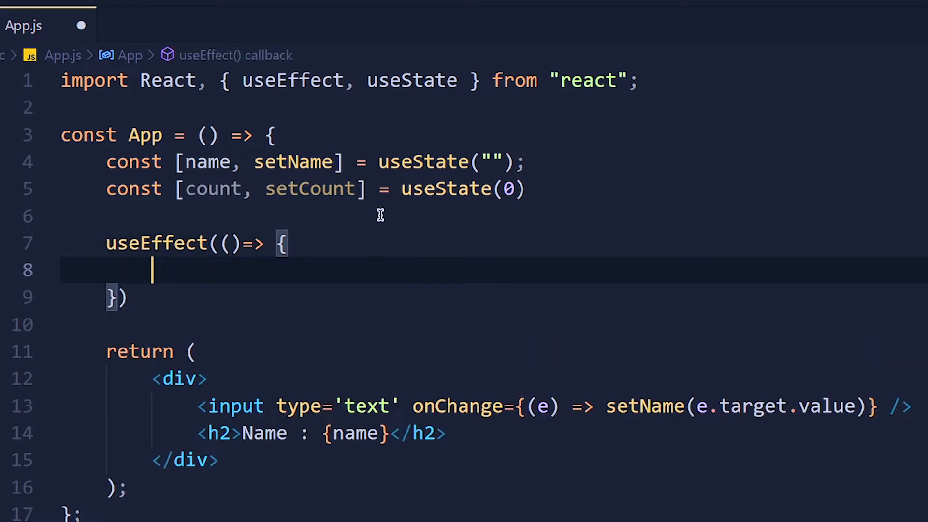
type("se")
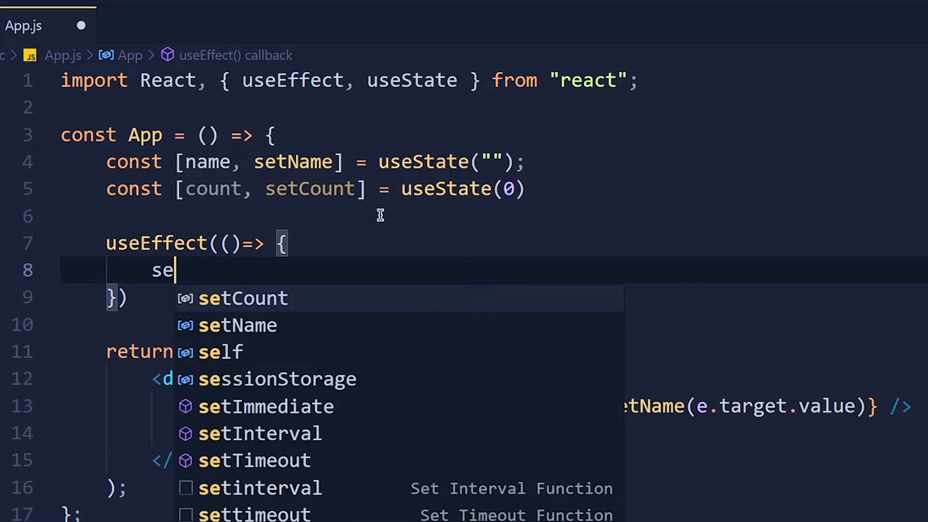
type("tCount(prev => p")
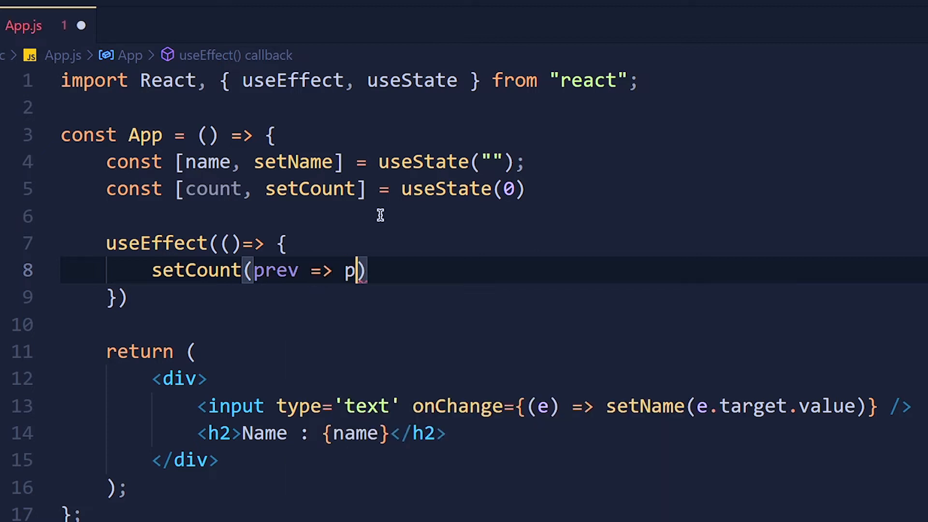
type("rev + 1")
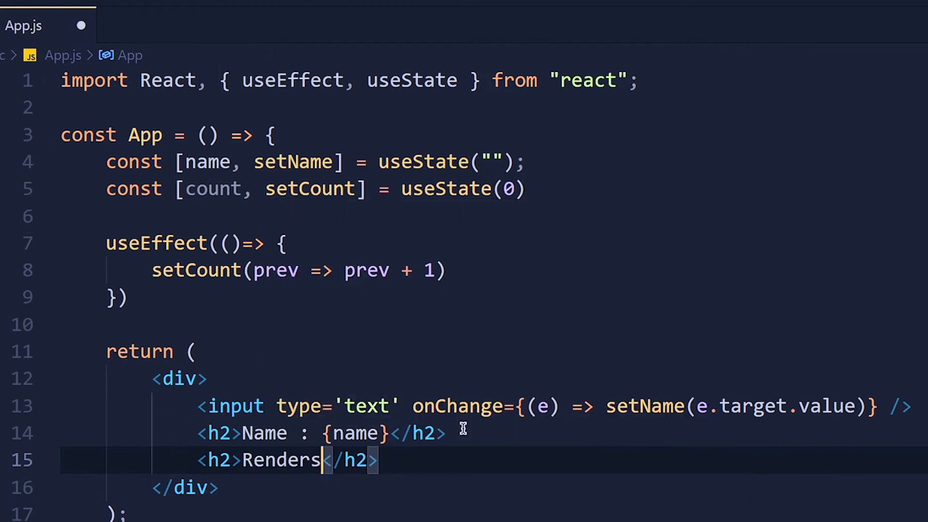
type(": {count}")
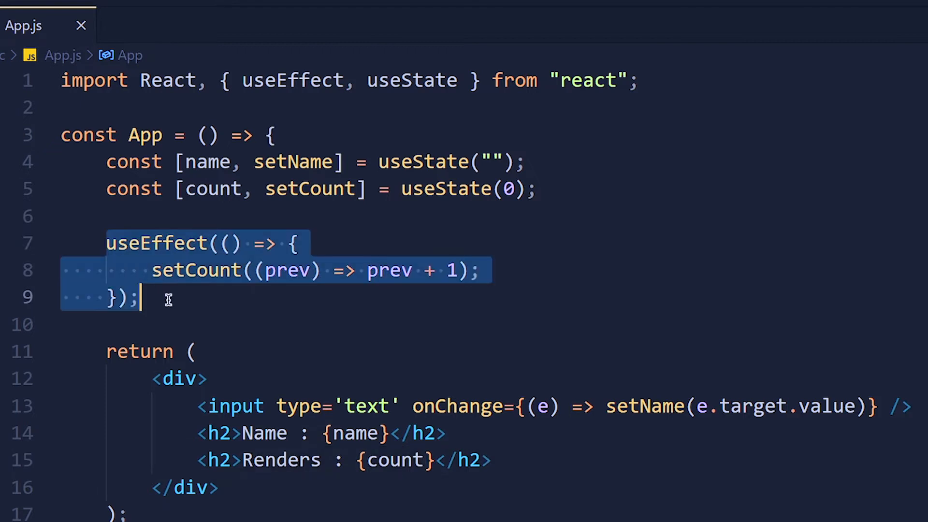
left_click(153, 269)
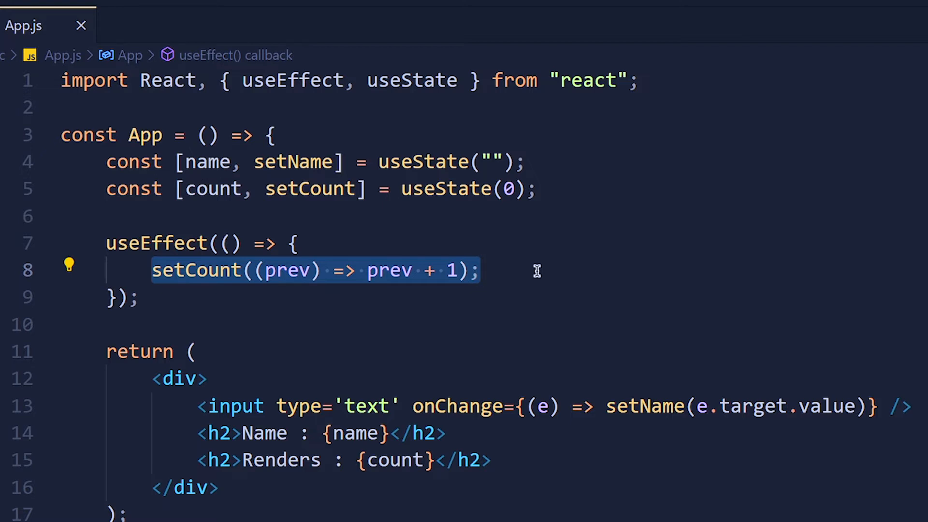
- Remove the count state and effect, import useRef, and declare const count = useRef(0)
left_click(388, 296)
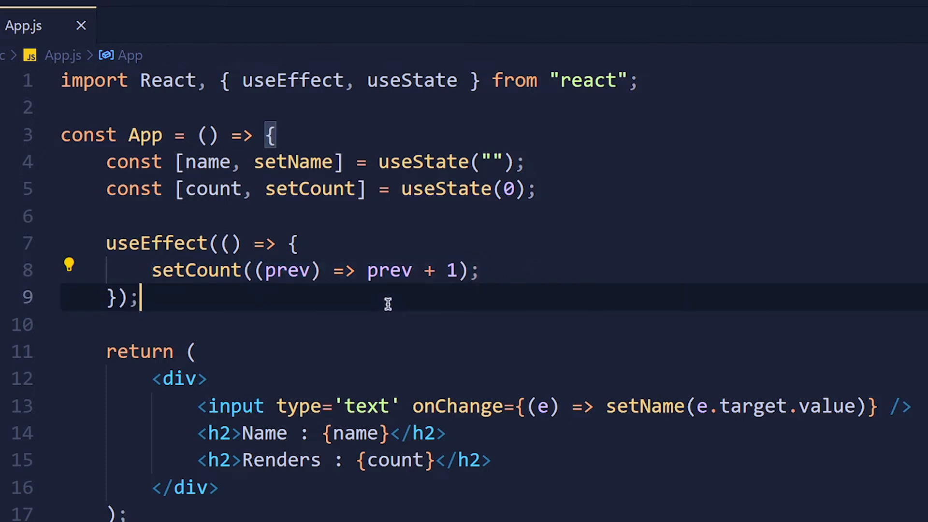
mouse_move(237, 303)
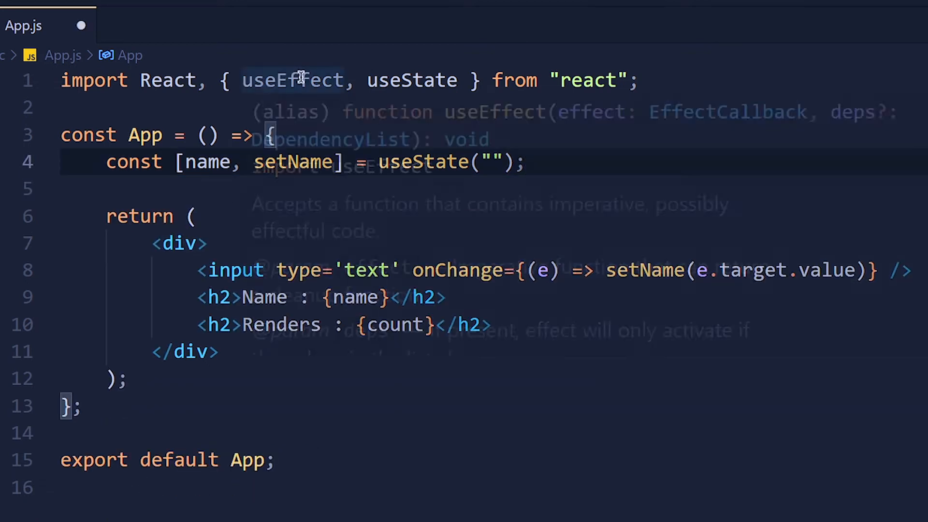
type("useRef")
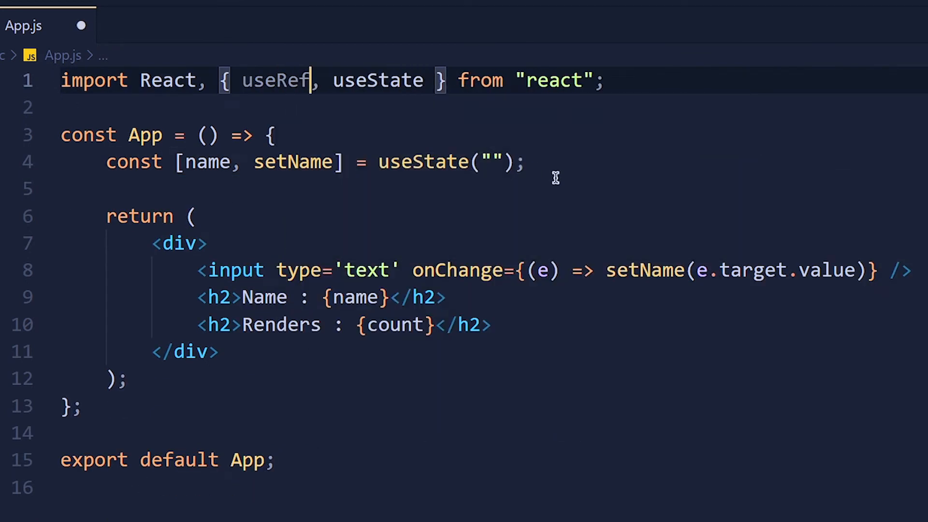
type("useRef()")
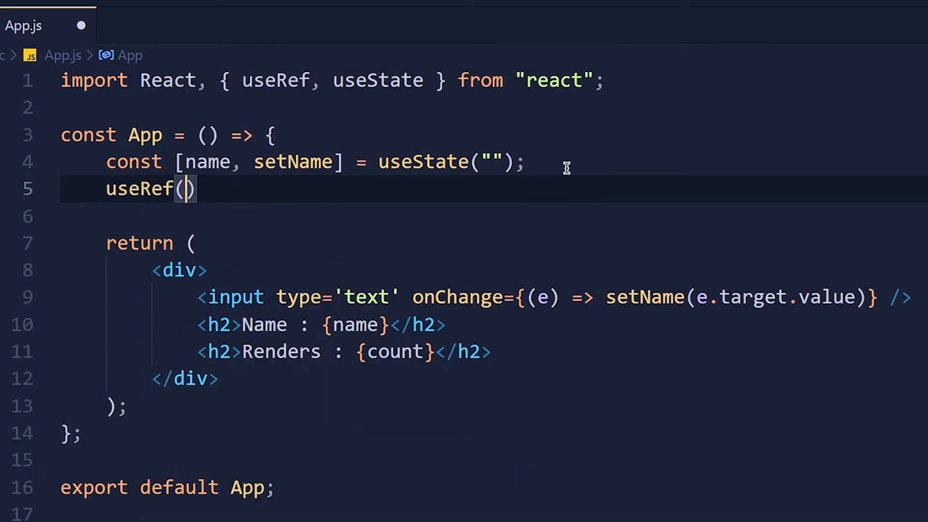
type("0")
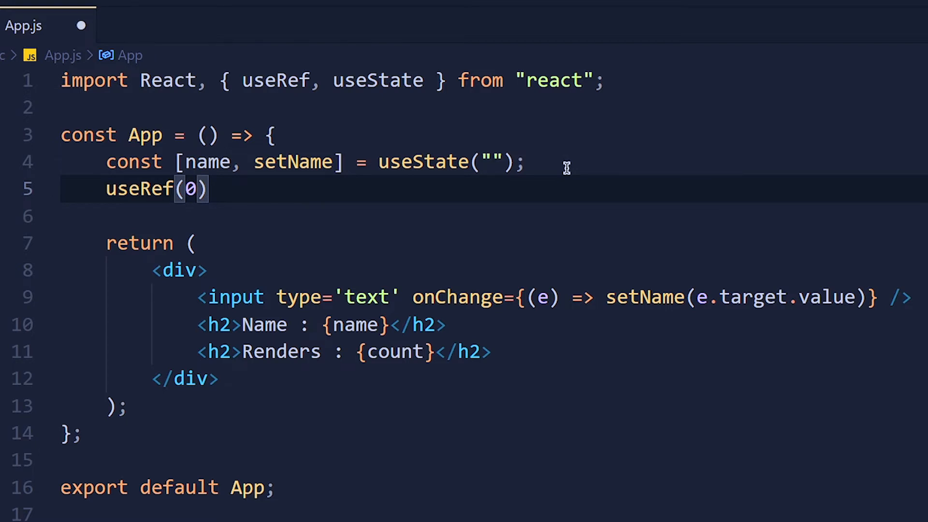
type("c")
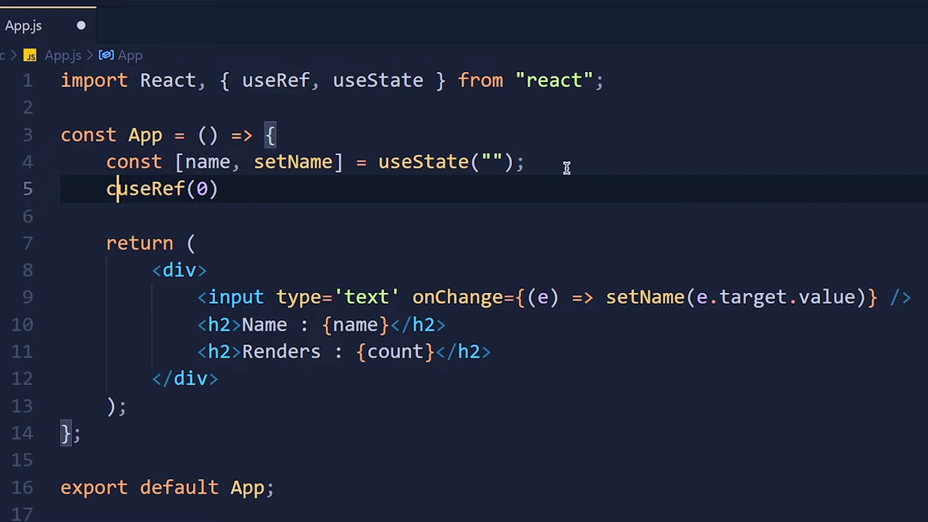
type("const count = useRef(0)")
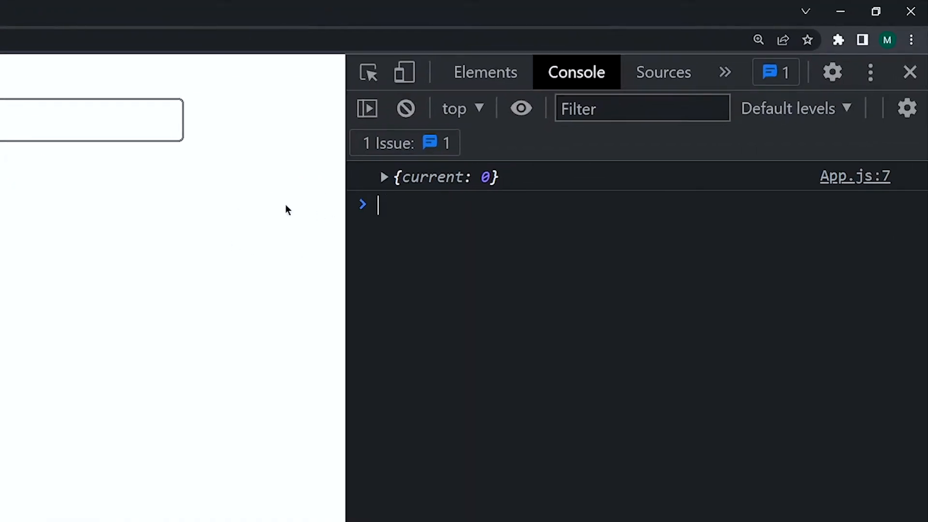
- Expand the logged {current: 0} ref object in the DevTools console
left_click(383, 177)
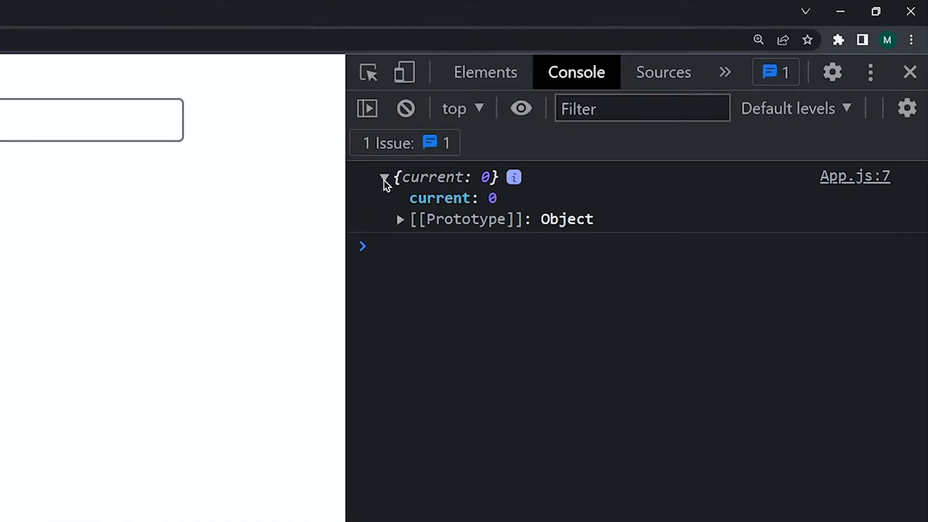
left_click(384, 177)
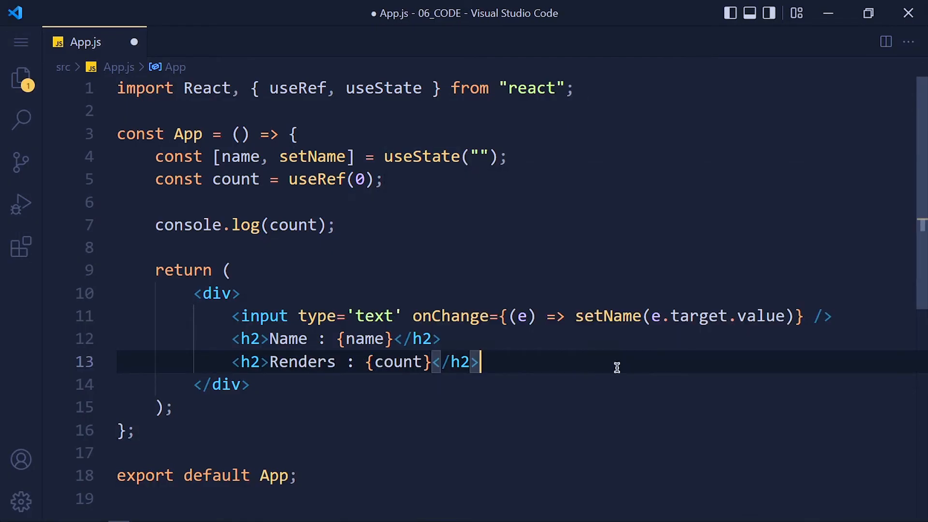
- Show count.current in the heading and add a useEffect setting count.current = count.current + 1
type(".current")
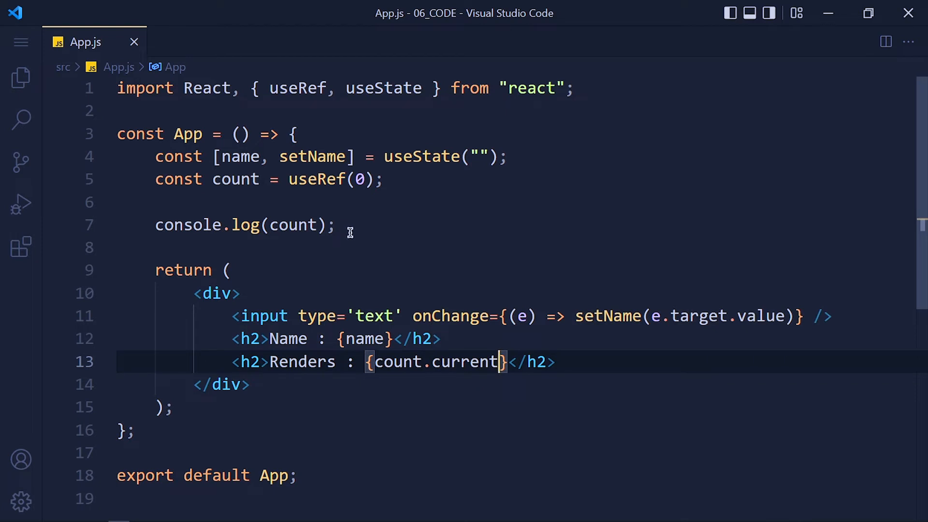
type("useEffect(() => {")
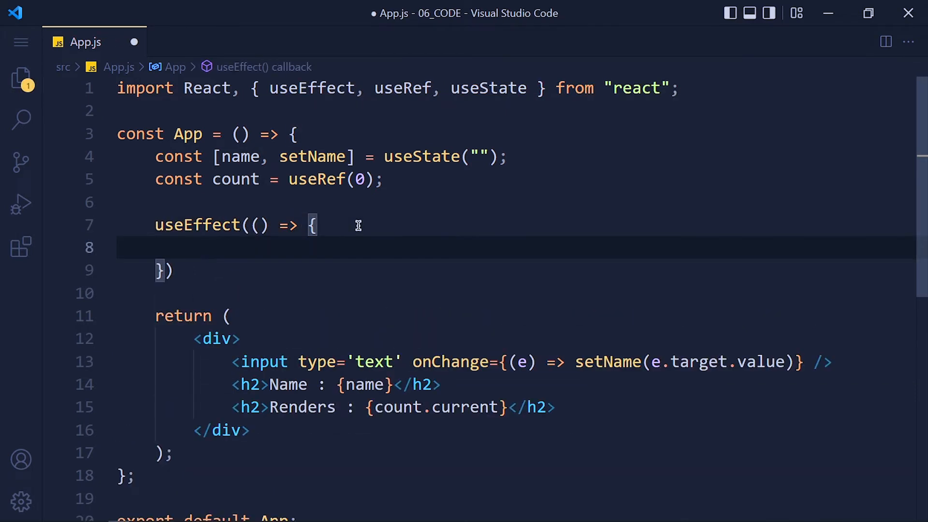
type("count.current =")
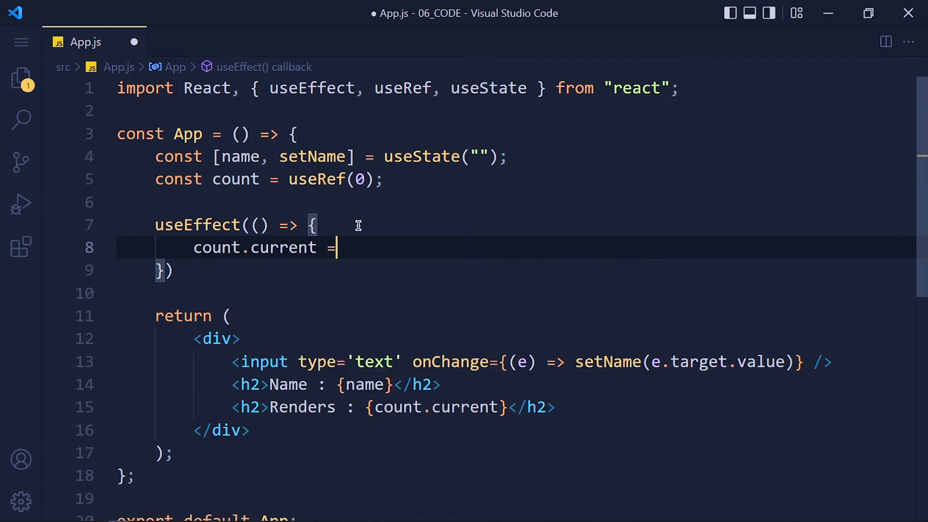
type("count.current +")
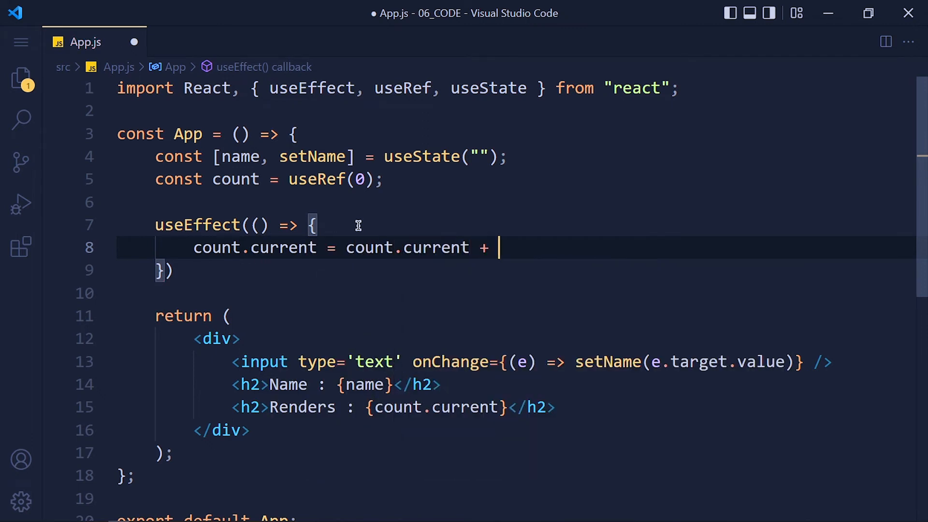
type("1;")
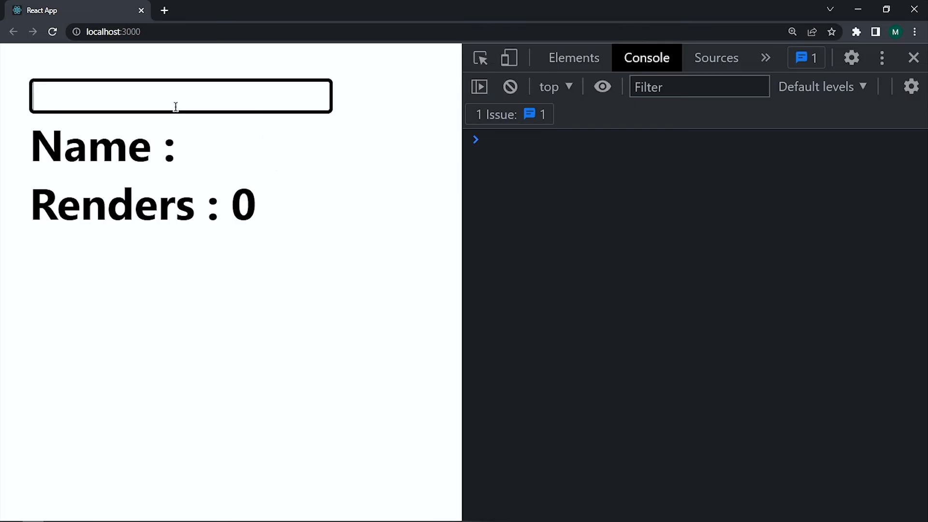
- Enter 'Code' in the page's name field and watch the Renders counter rise
type("Co")
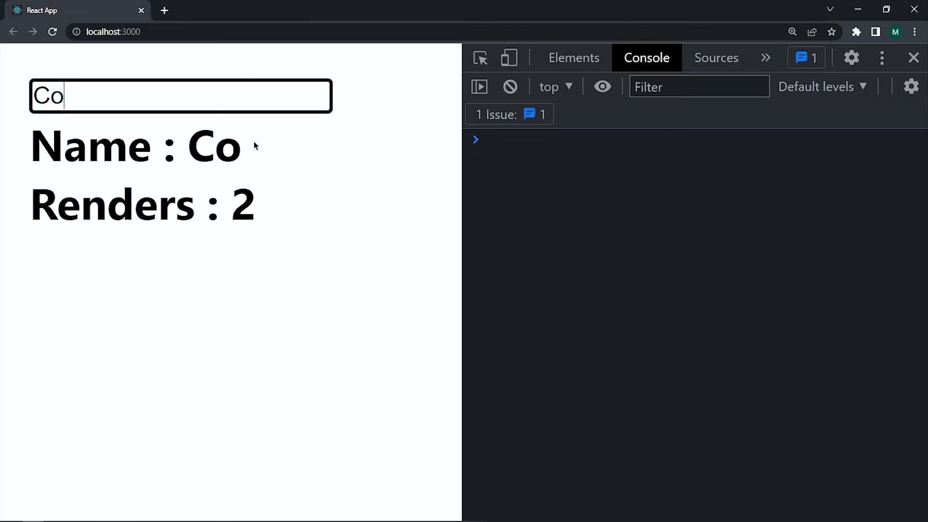
type("de")
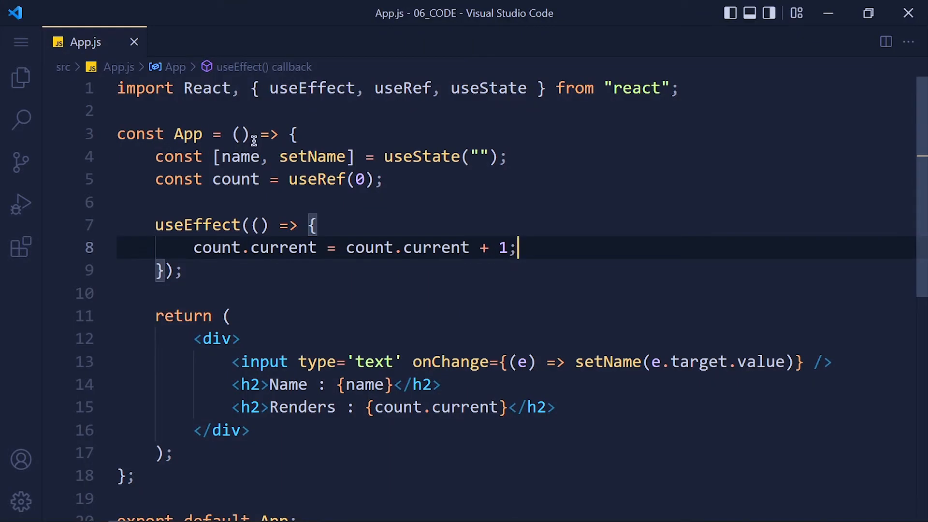
mouse_move(434, 289)
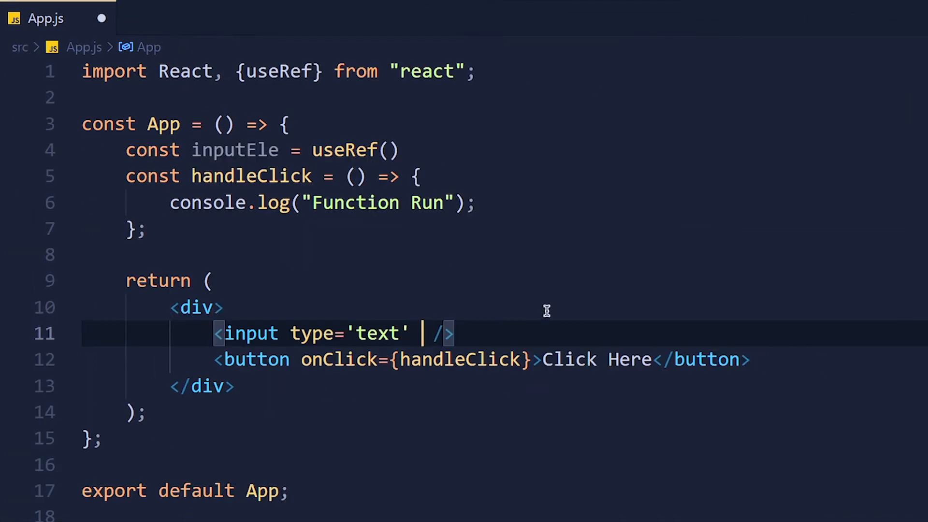
- Import useRef and declare an inputEle ref for the text input
type("ref={inpu")
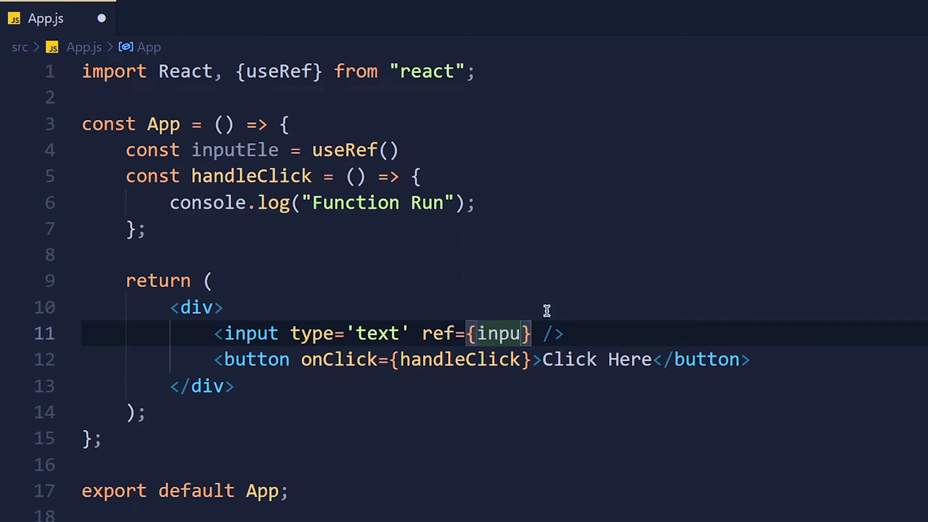
type("tEle")
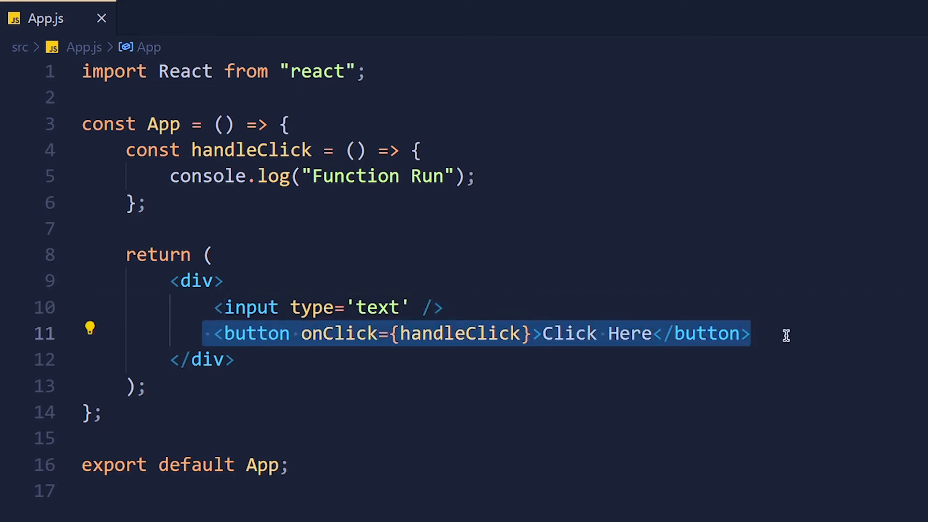
double_click(460, 333)
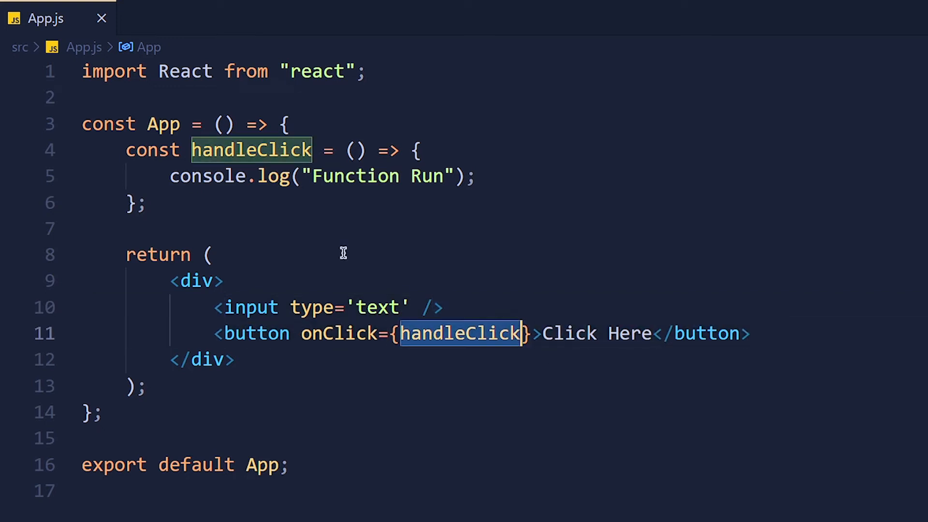
mouse_move(276, 176)
type(", ")
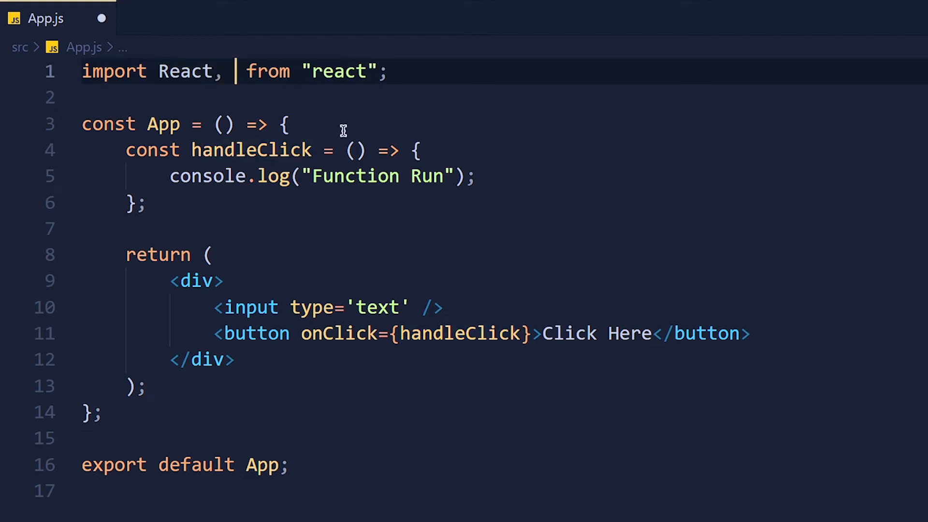
type("{useRef}")
type("constuseRef(")
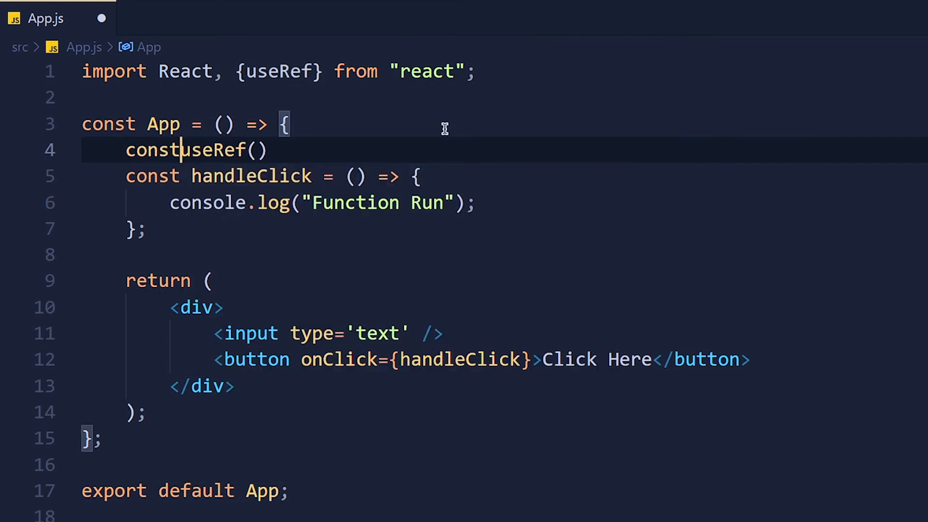
type("inputEle =")
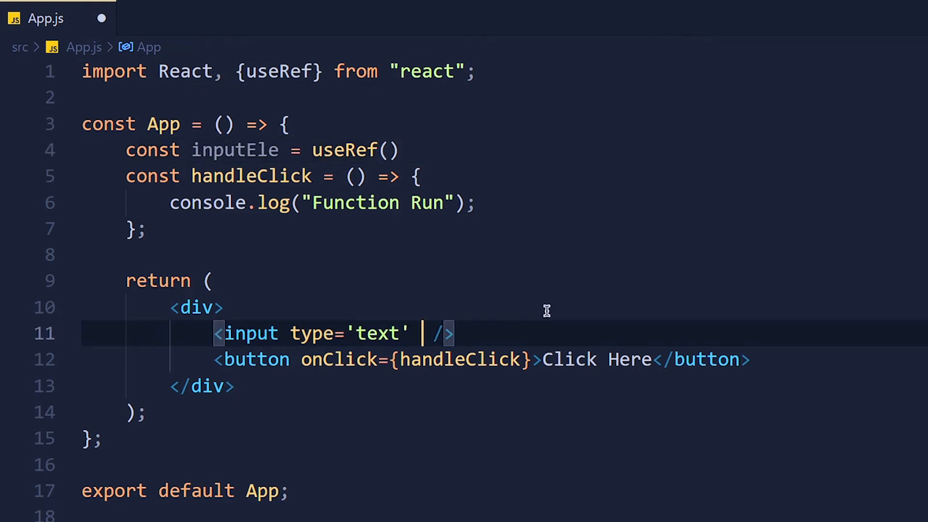
- Set ref={inputEle} on the input, log inputEle.current in handleClick, and run it via Click Here
type("ref={inputEle")
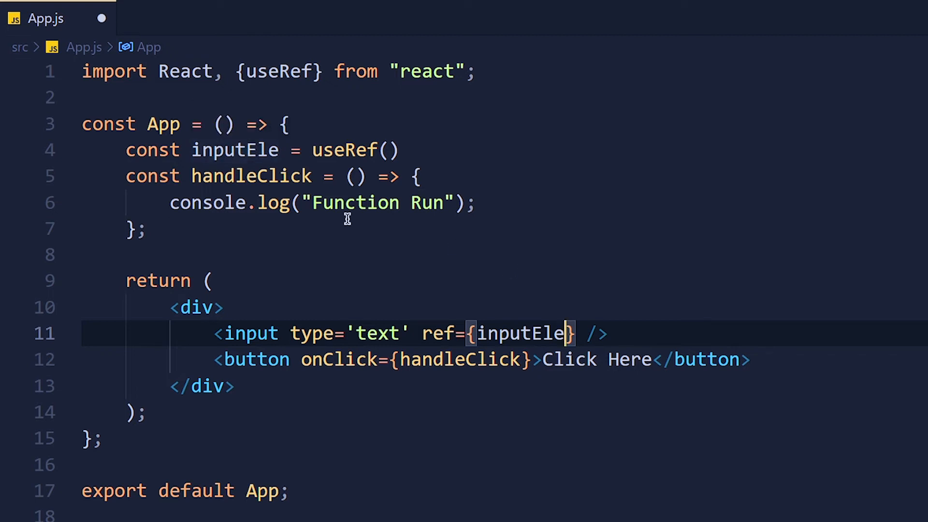
type("inputEle.")
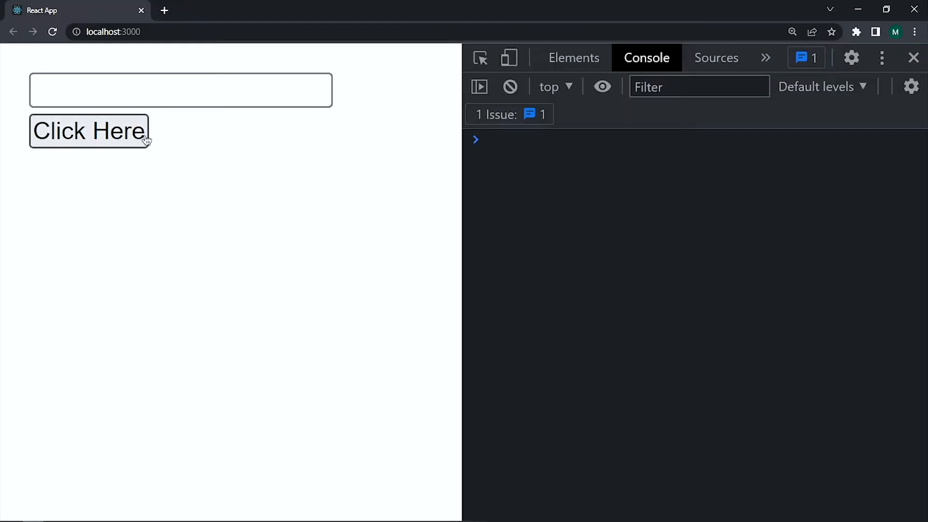
left_click(89, 131)
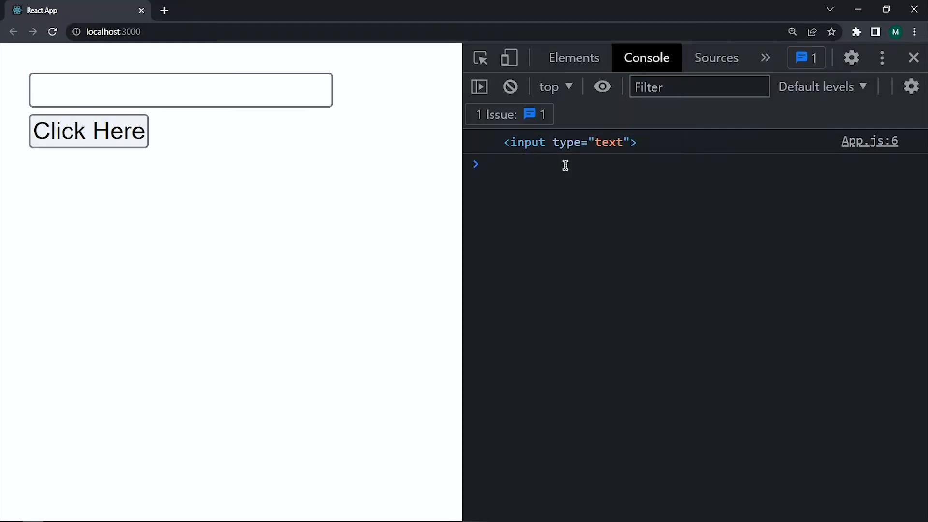
mouse_move(545, 168)
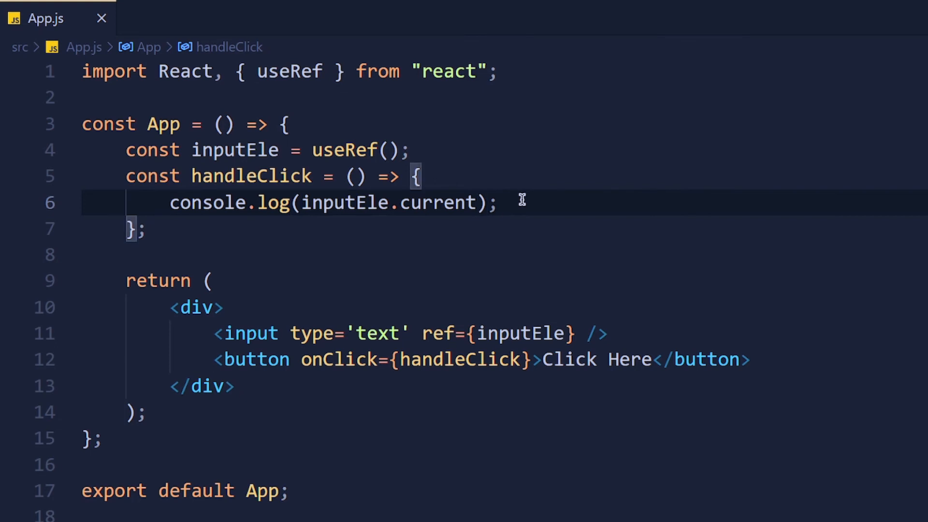
- Make handleClick set inputEle.current.style.width = "300px" and verify the input widens on click
type("inputEle")
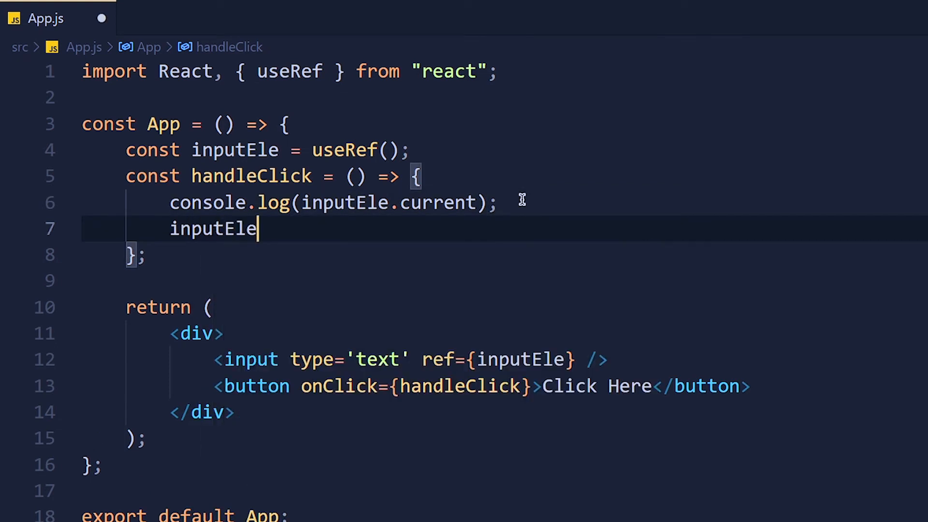
type(".current.sty")
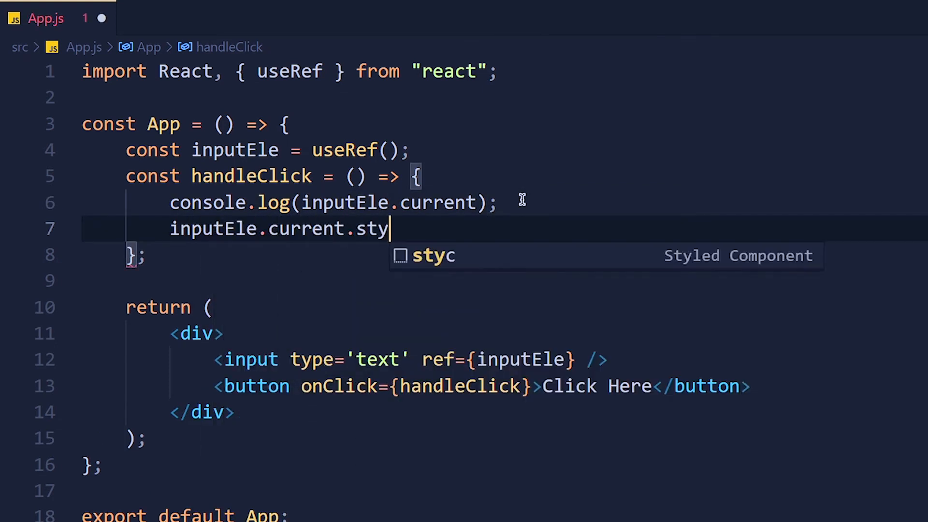
type("le.width =")
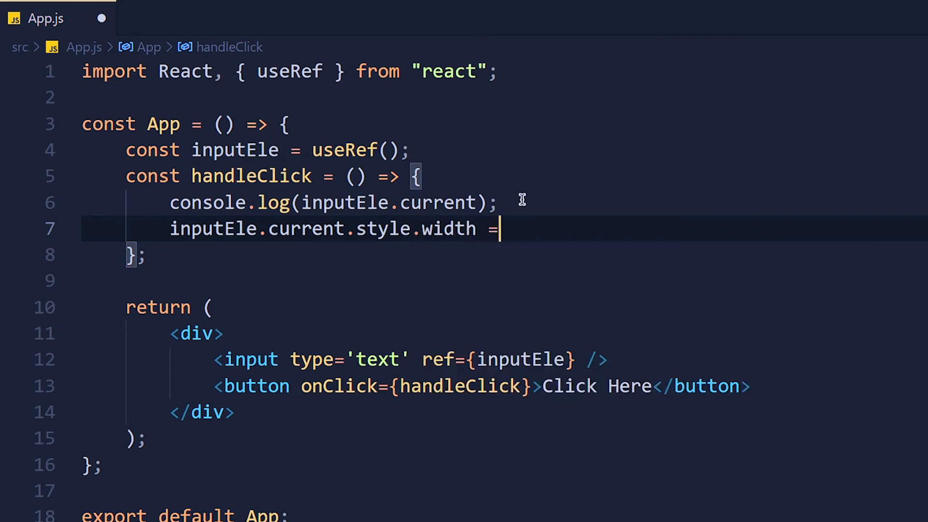
type("\"300px\";")
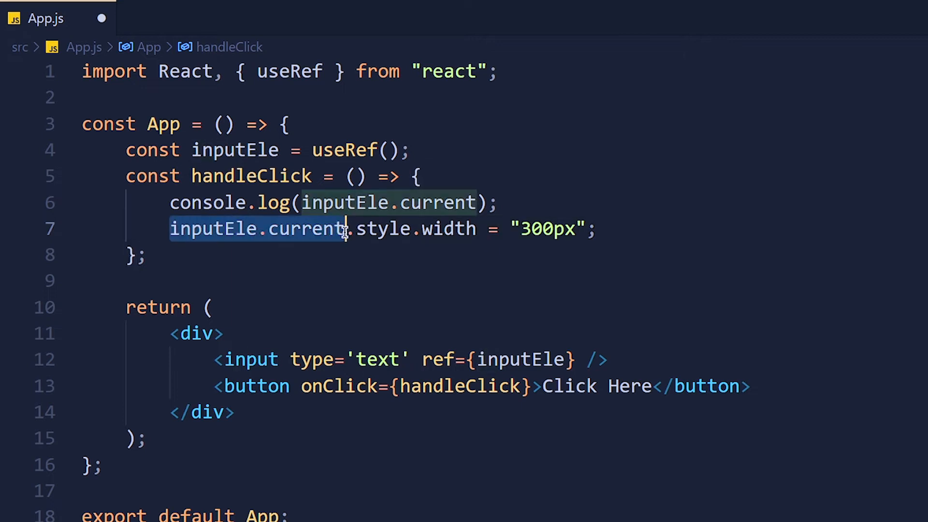
mouse_move(393, 250)
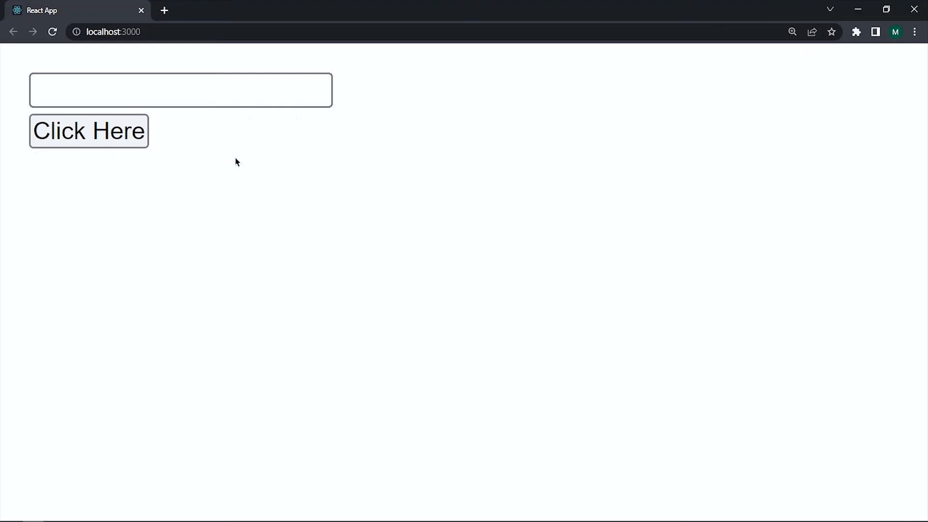
left_click(88, 130)
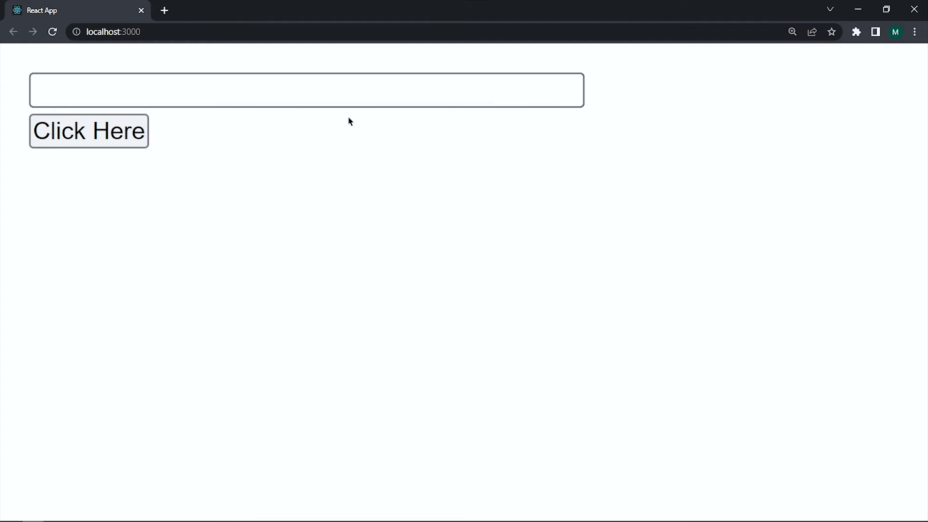
left_click(306, 90)
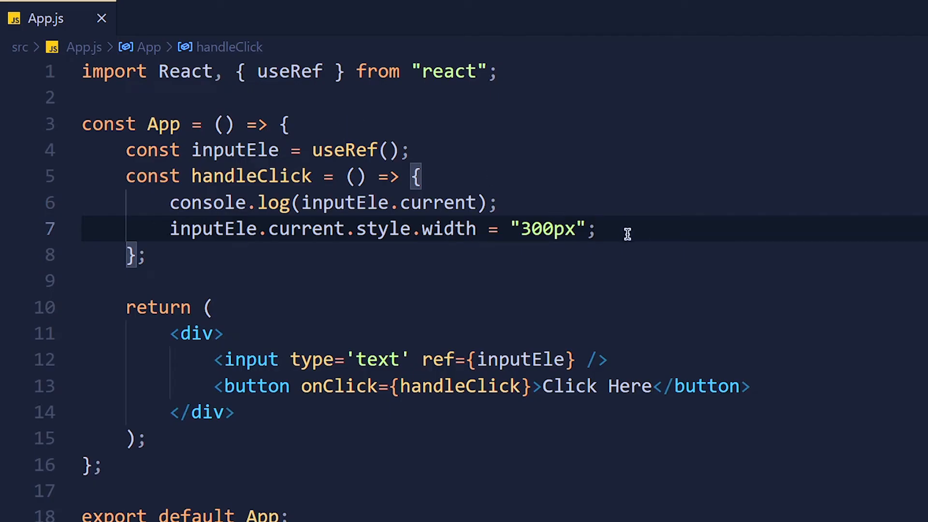
- Add inputEle.current.focus() to handleClick after the width assignment
key("enter")
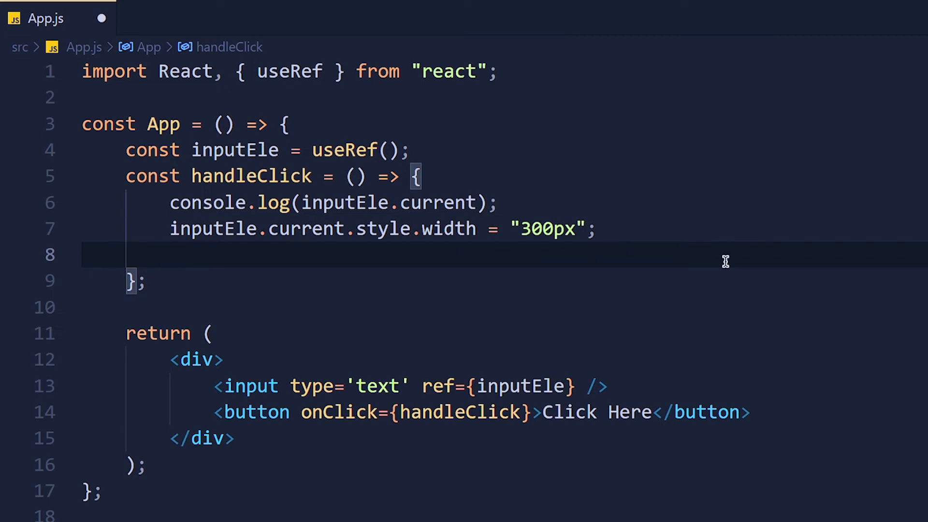
type("inputEle")
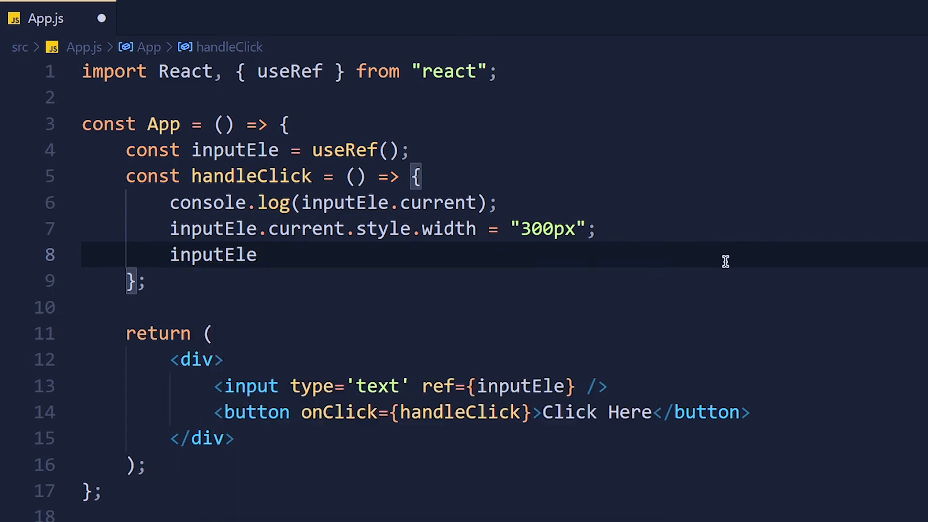
type(".current.focus()")
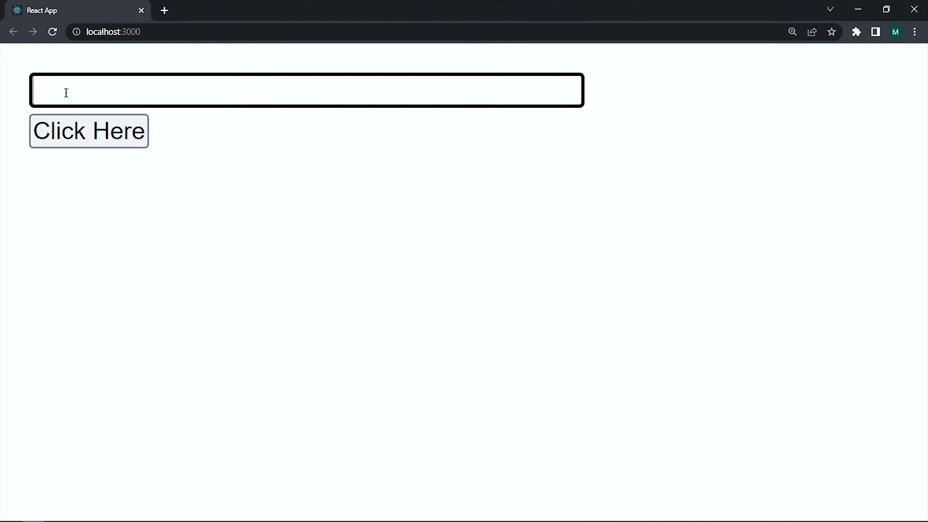
mouse_move(81, 131)
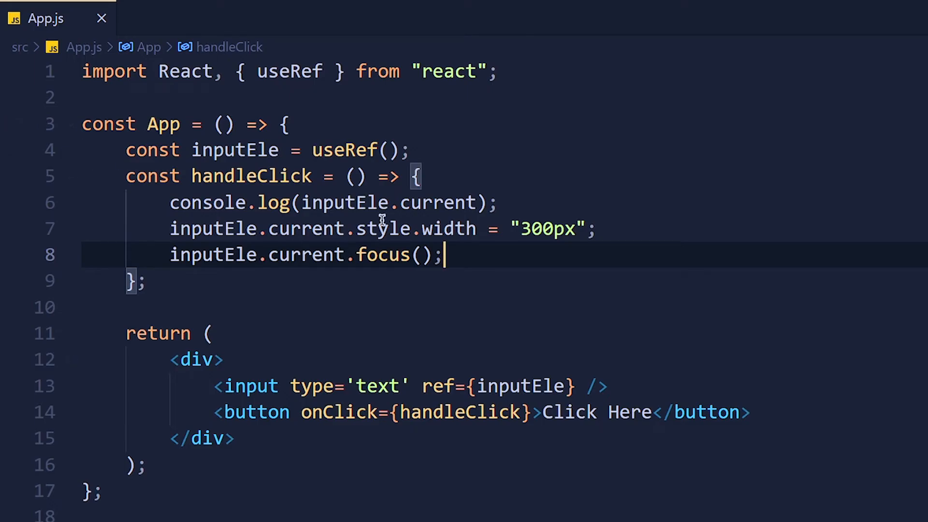
mouse_move(463, 244)
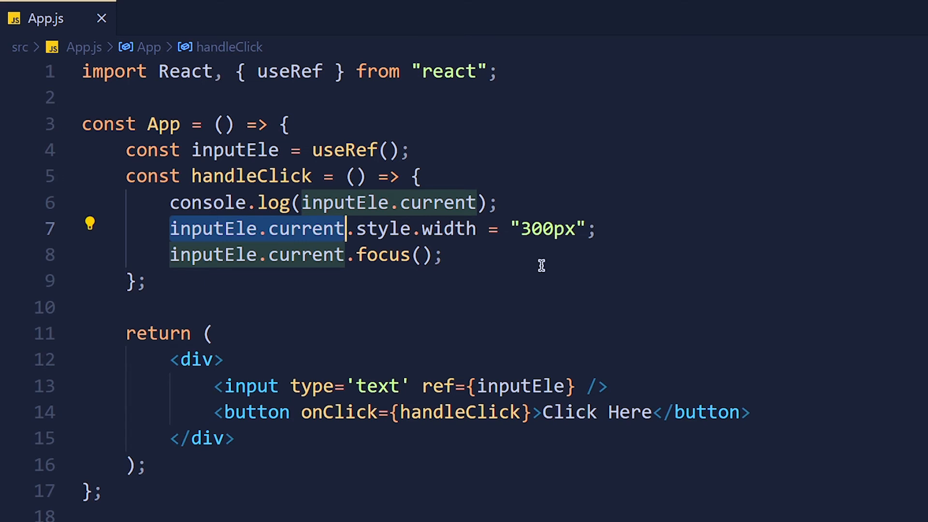
left_click(443, 255)
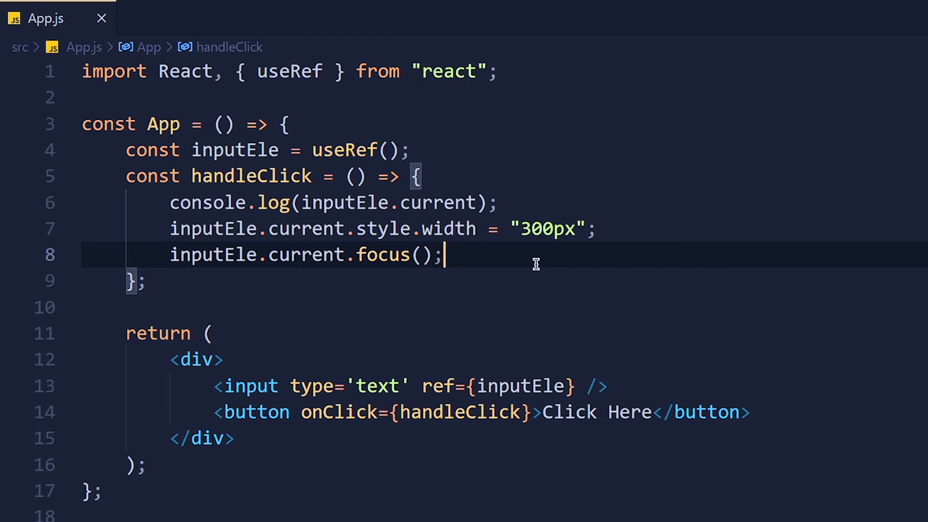
- Log the whole inputEle ref, run Click Here, and expand {current: input} and its current element
left_click(397, 202)
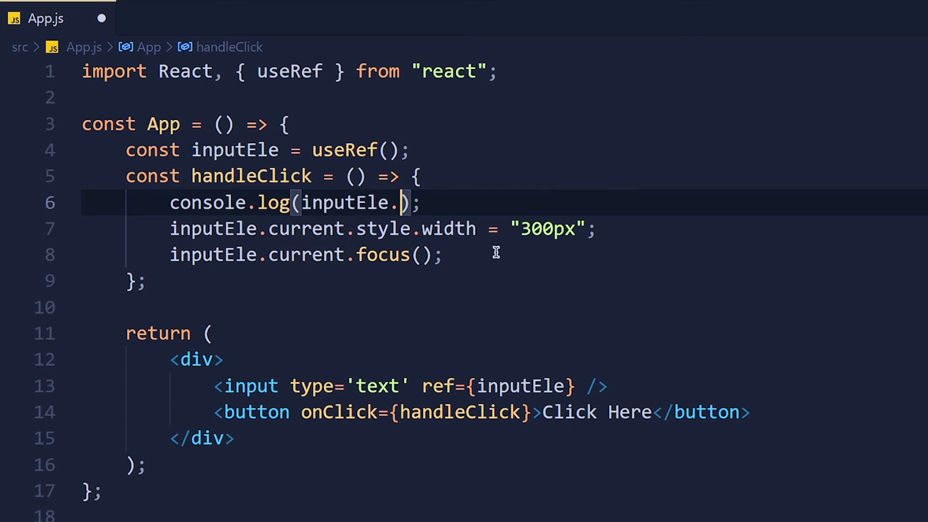
key("Backspace")
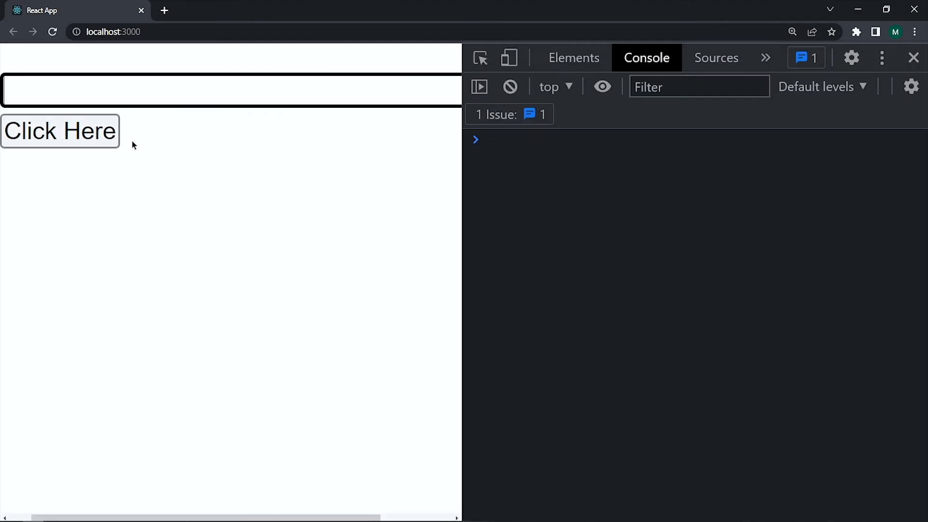
left_click(59, 131)
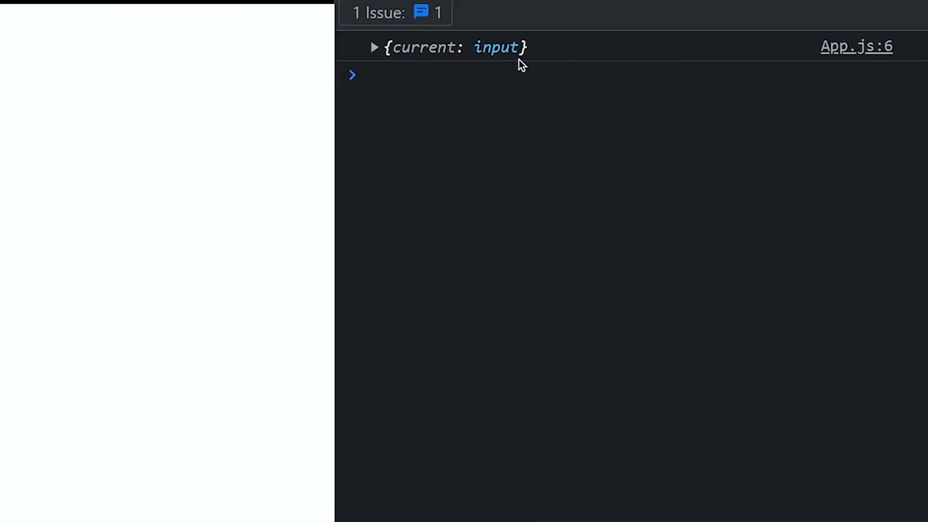
mouse_move(514, 77)
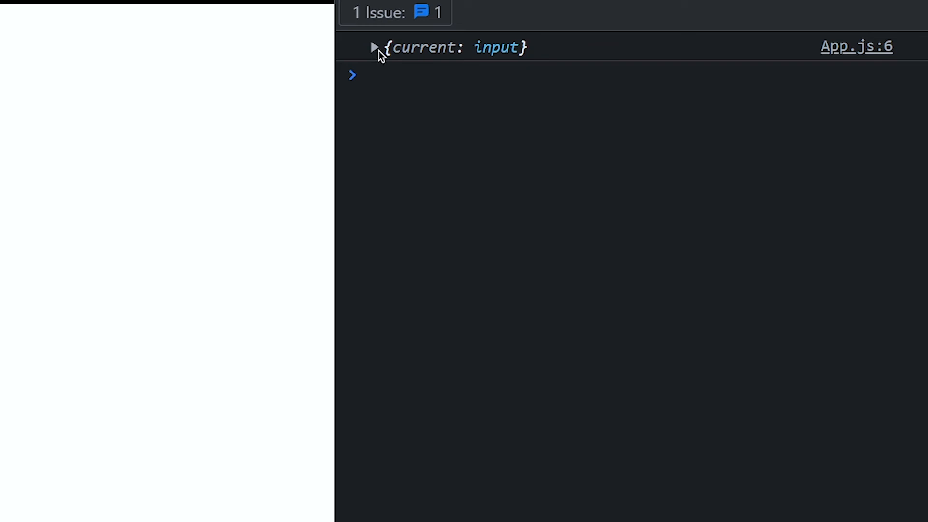
left_click(374, 48)
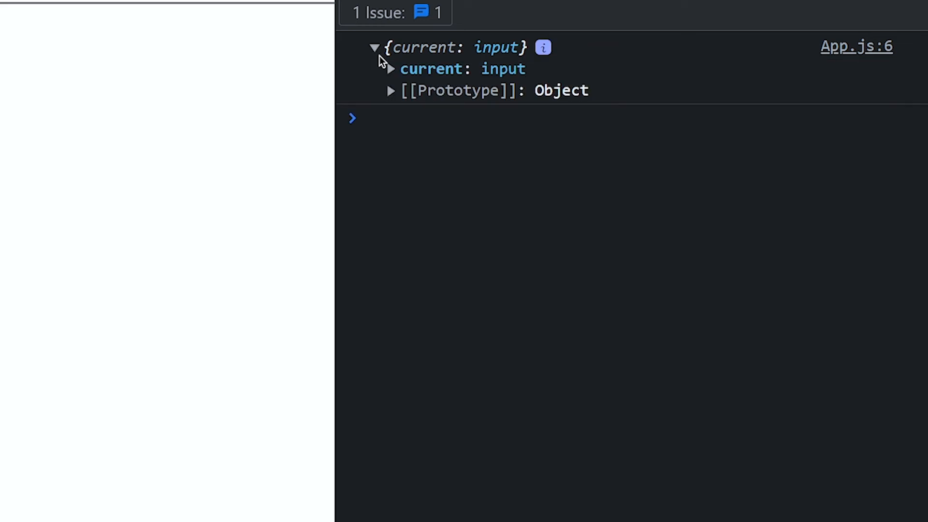
left_click(390, 68)
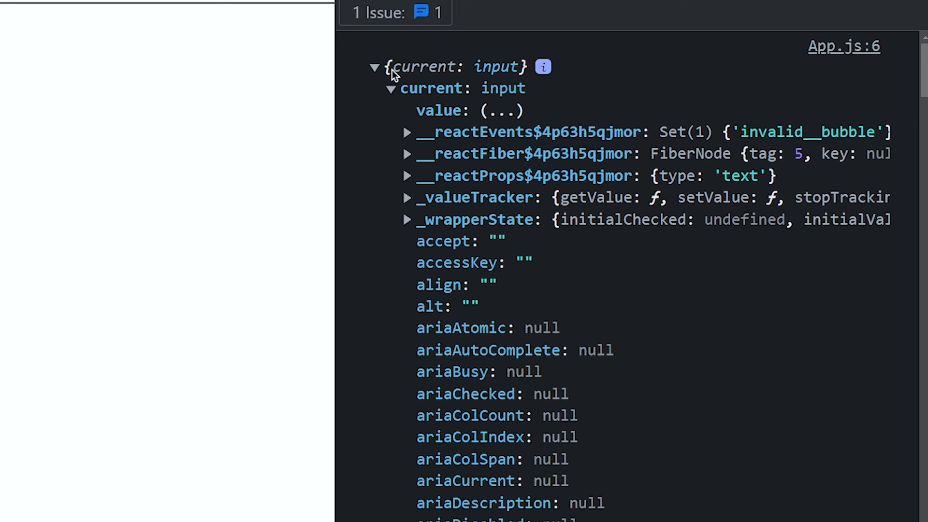
- Scroll through the input element's properties and expand its style declaration showing width
scroll("down", 3)
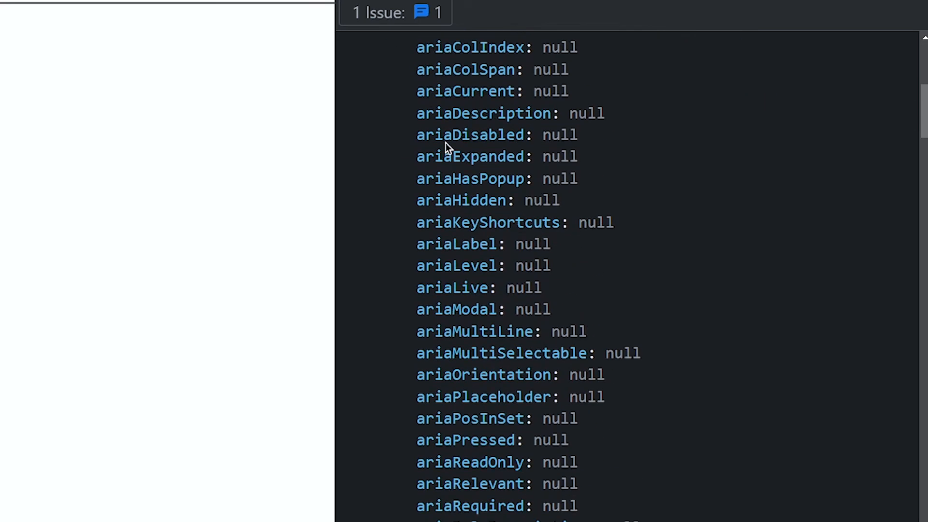
scroll("down", 3)
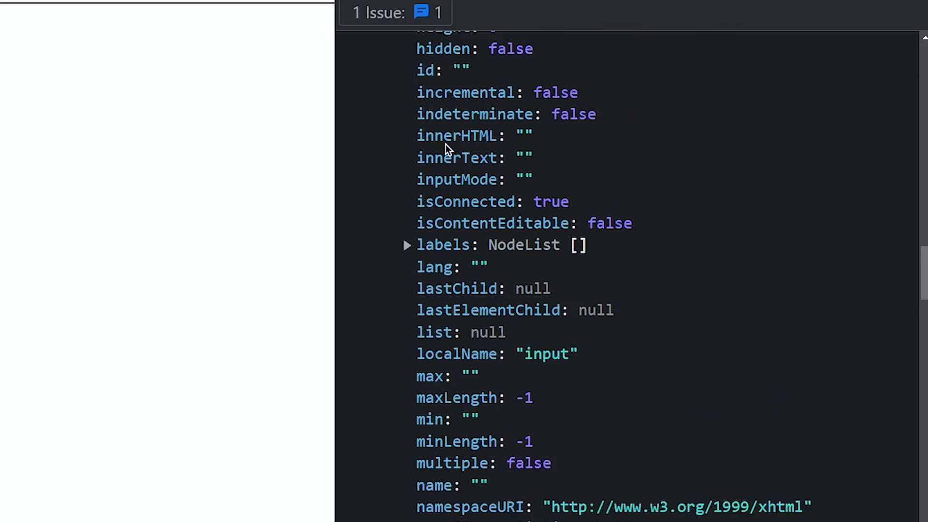
scroll("down", 3)
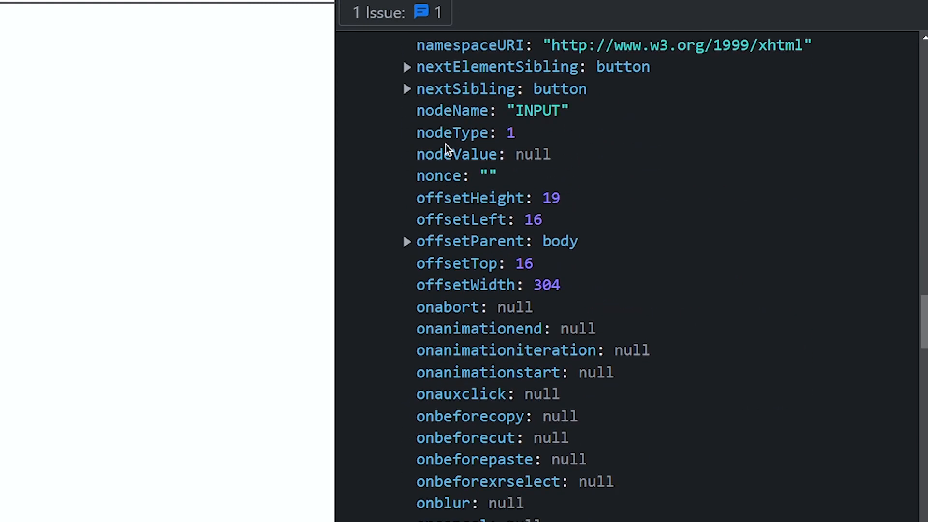
scroll("down", 3)
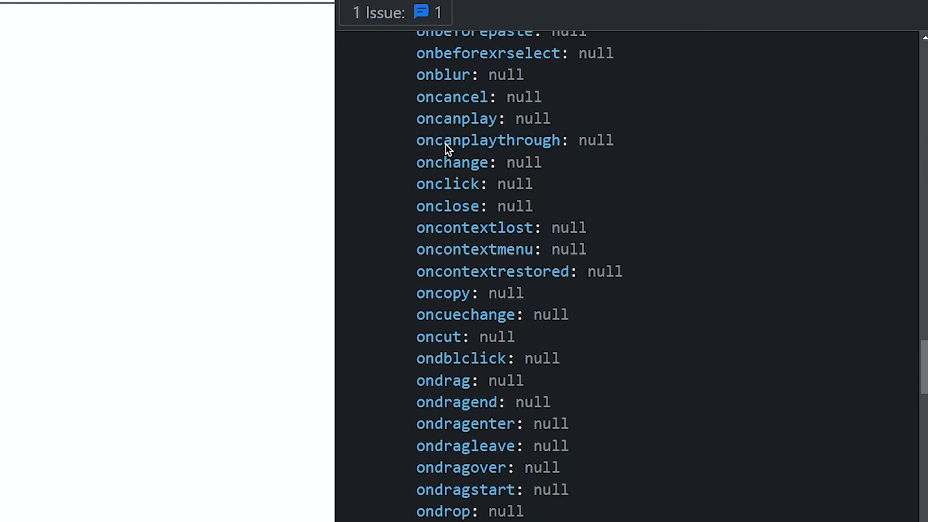
scroll("down", 3)
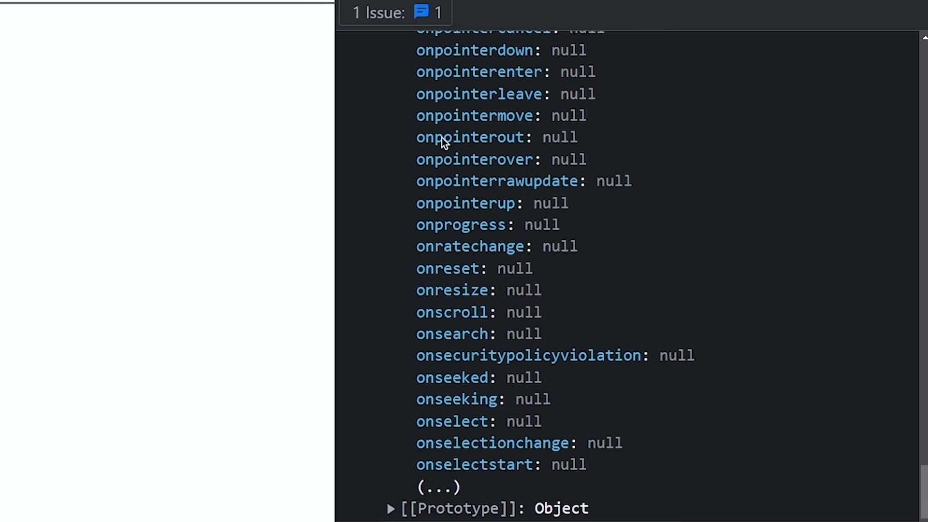
scroll("down", 3)
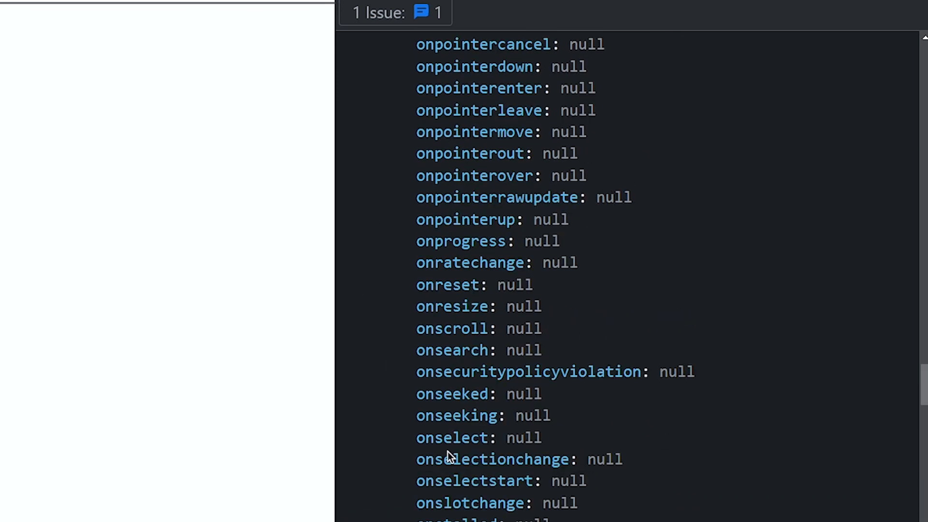
scroll("down", 3)
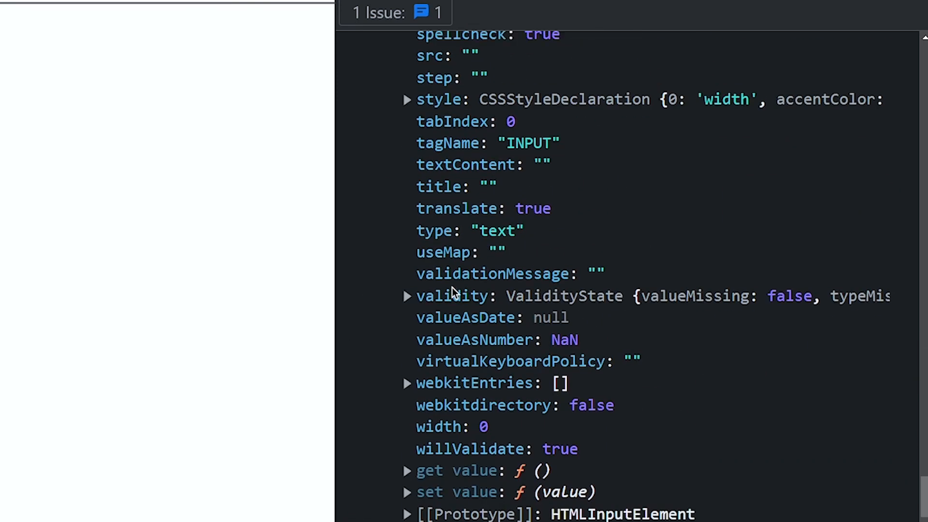
scroll("up", 3)
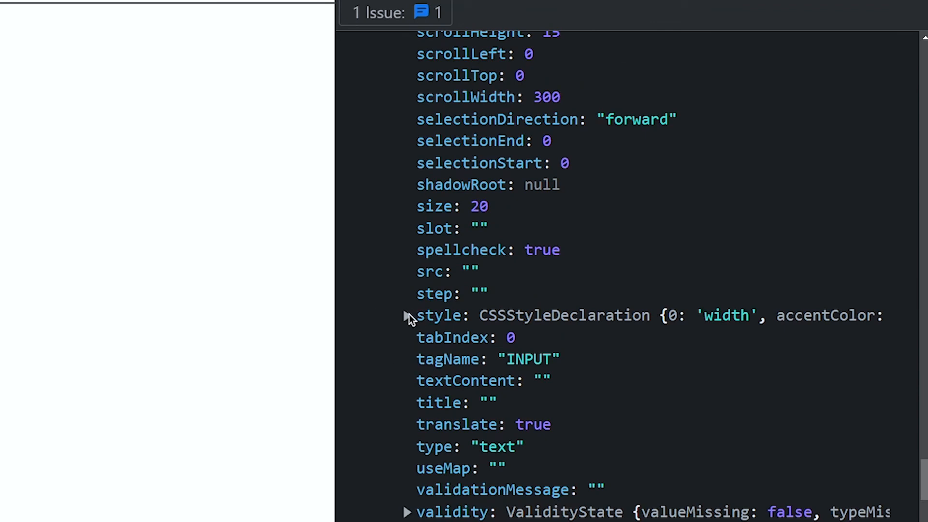
left_click(408, 315)
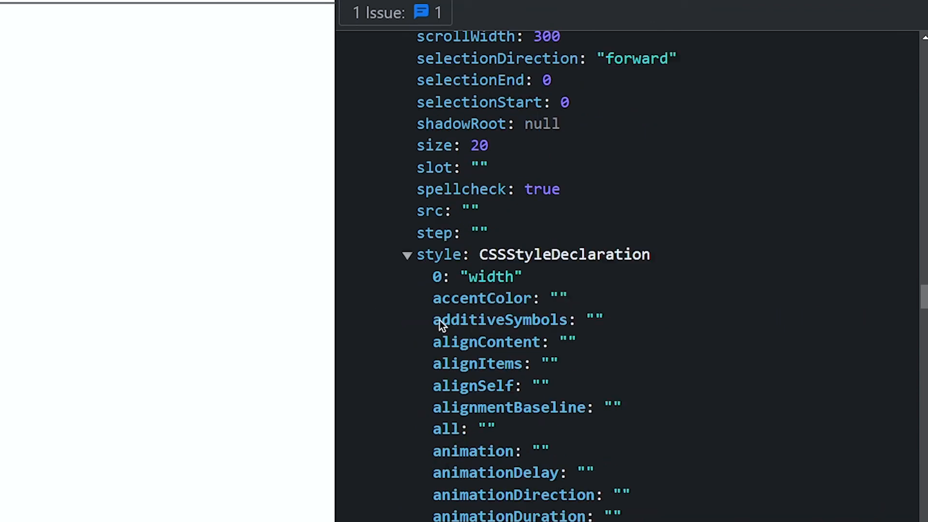
scroll("down", 3)
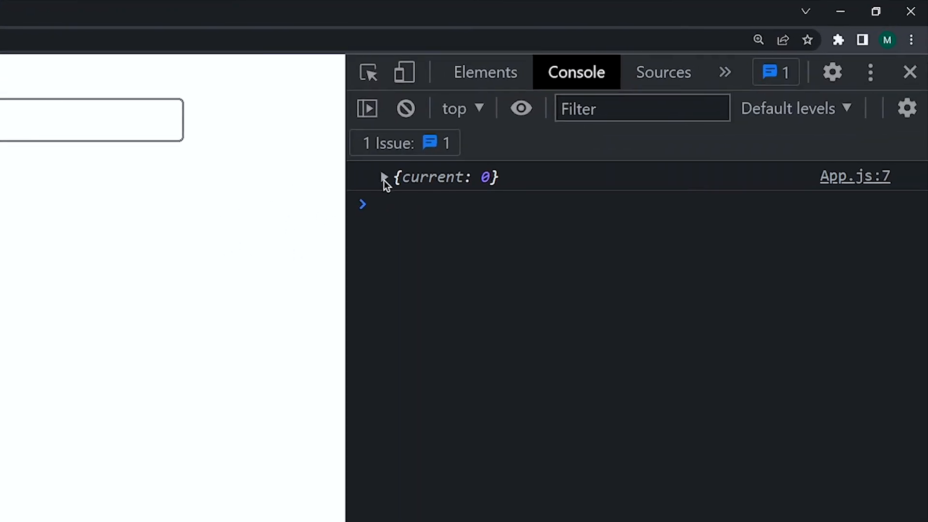
- Expand the {current: 0} counter ref, then the {current: input} ref, and scroll its long property list
left_click(384, 178)
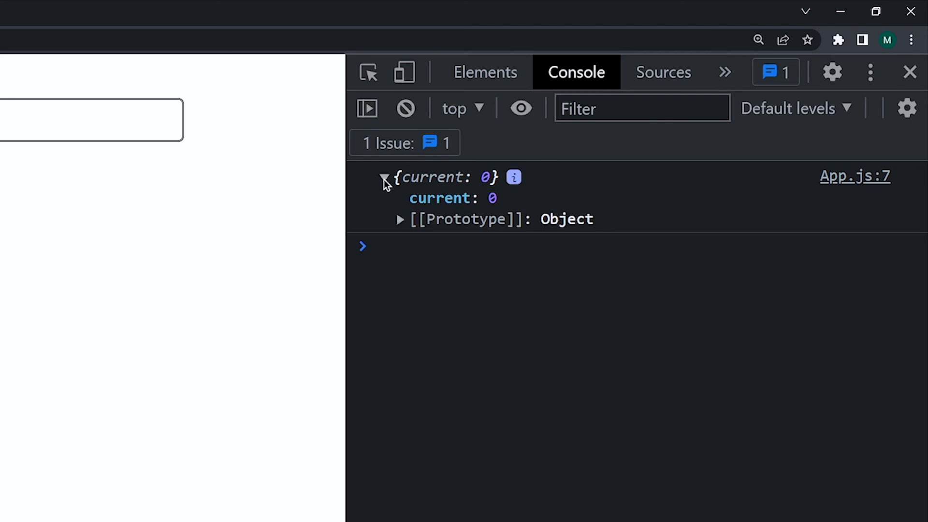
left_click(383, 177)
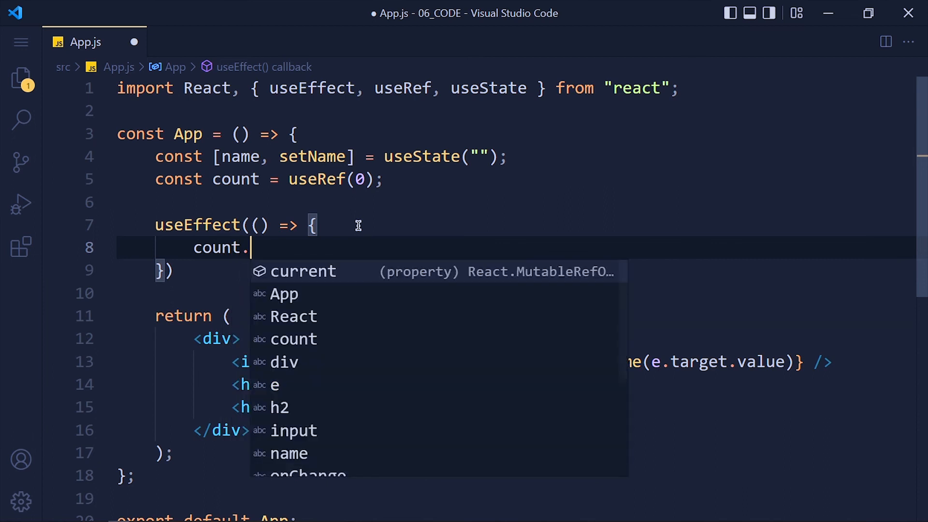
type("current = count.c")
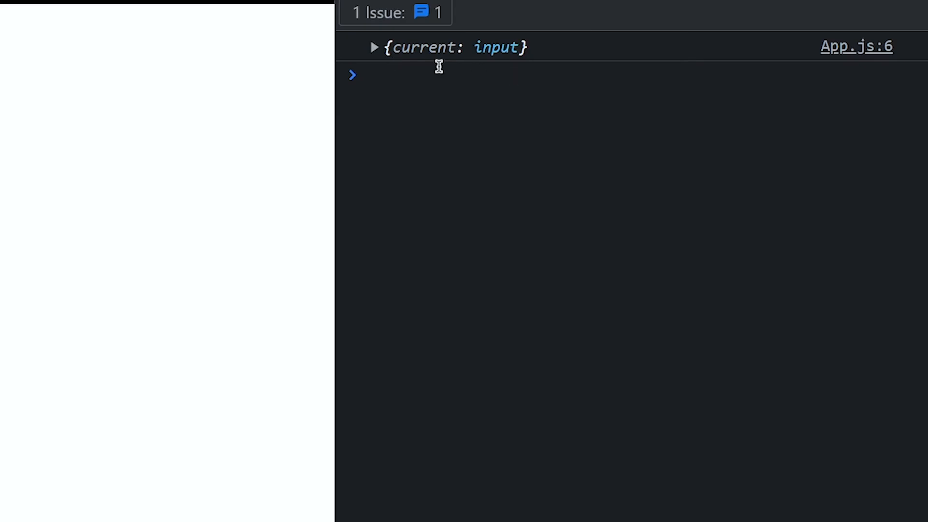
left_click(374, 47)
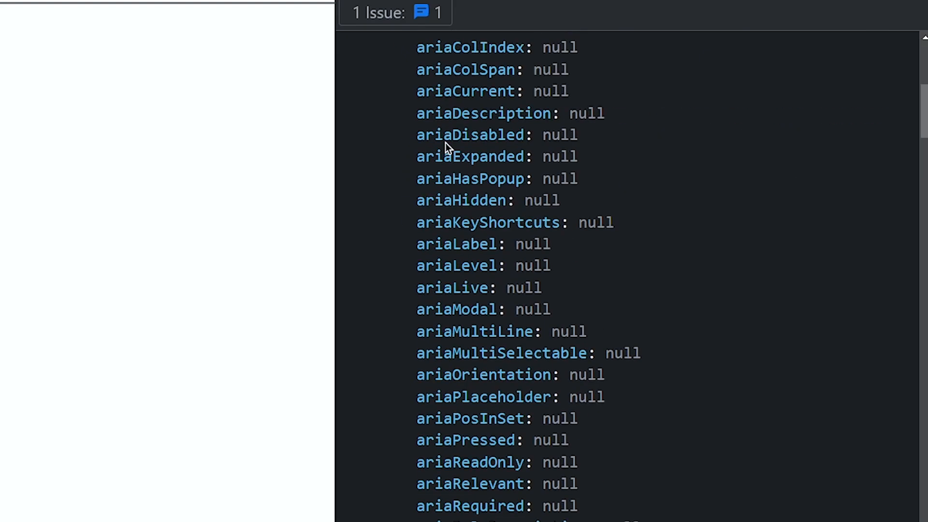
scroll("down", 3)
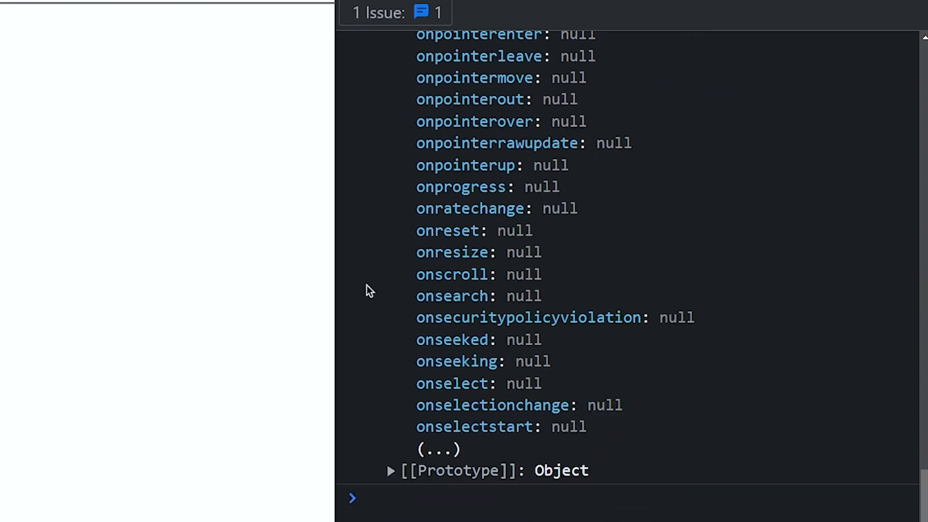